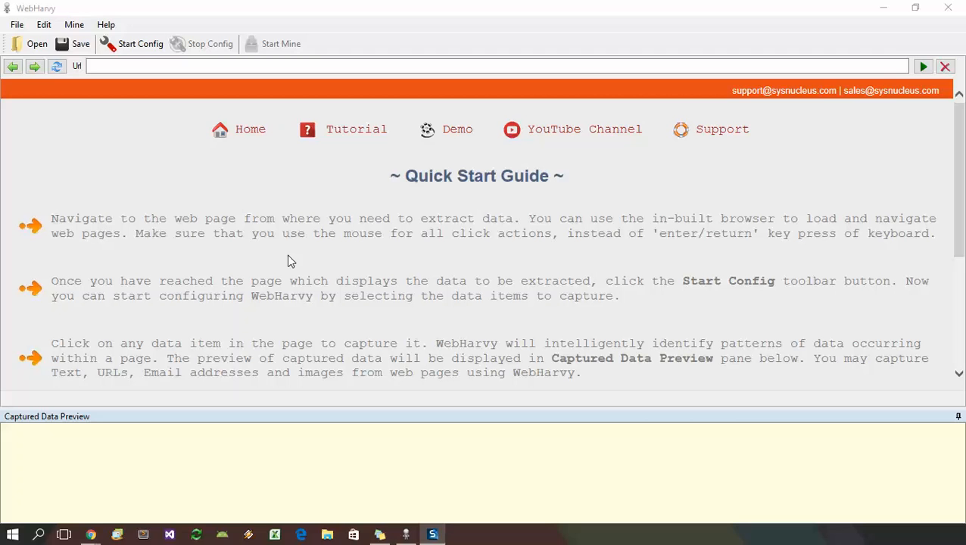
{"action": "mouse_move", "coordinate": [240, 205]}
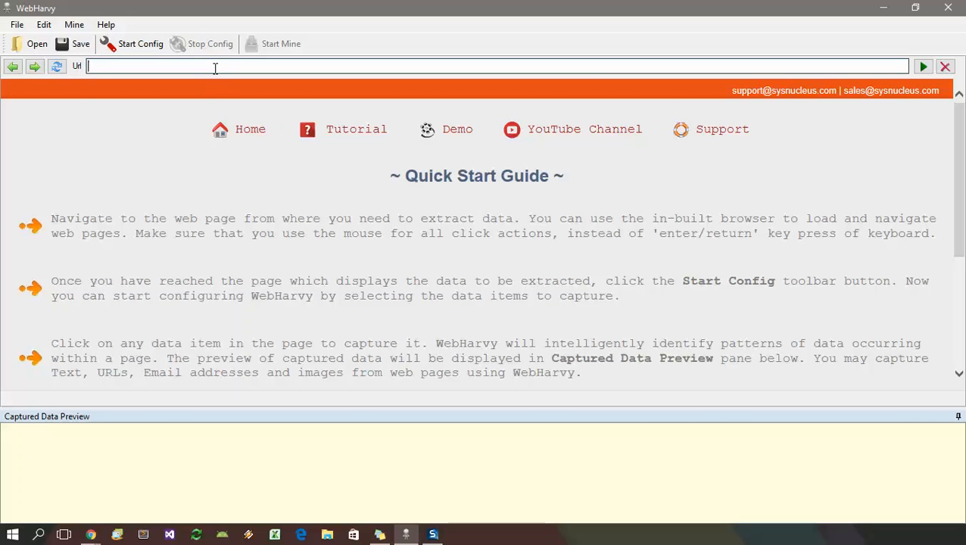
Enter the Yellow Pages search URL for pizza near Boston, MA and load it.
{"action": "type", "text": "www"}
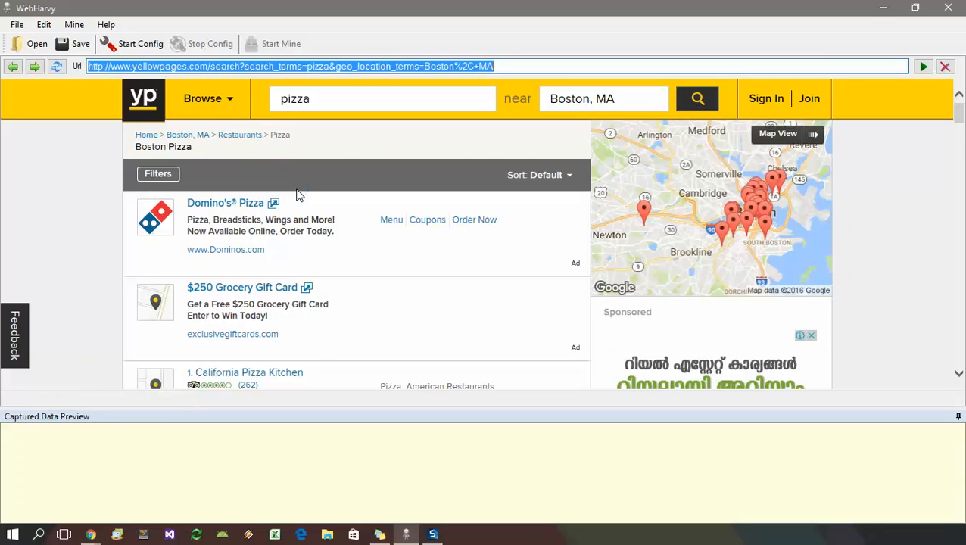
Scroll down to the numbered pizza restaurant listings.
{"action": "scroll", "scroll_direction": "down", "scroll_amount": 3}
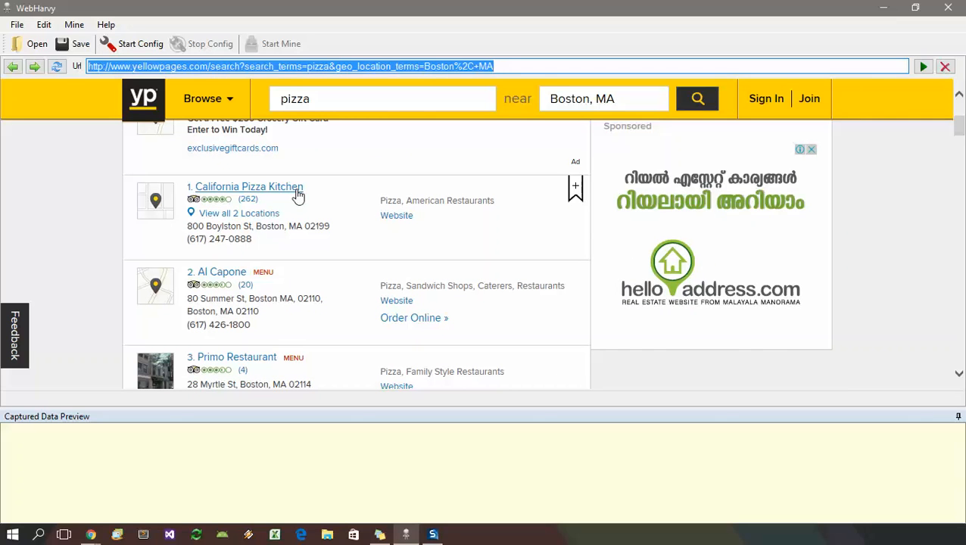
{"action": "mouse_move", "coordinate": [208, 154]}
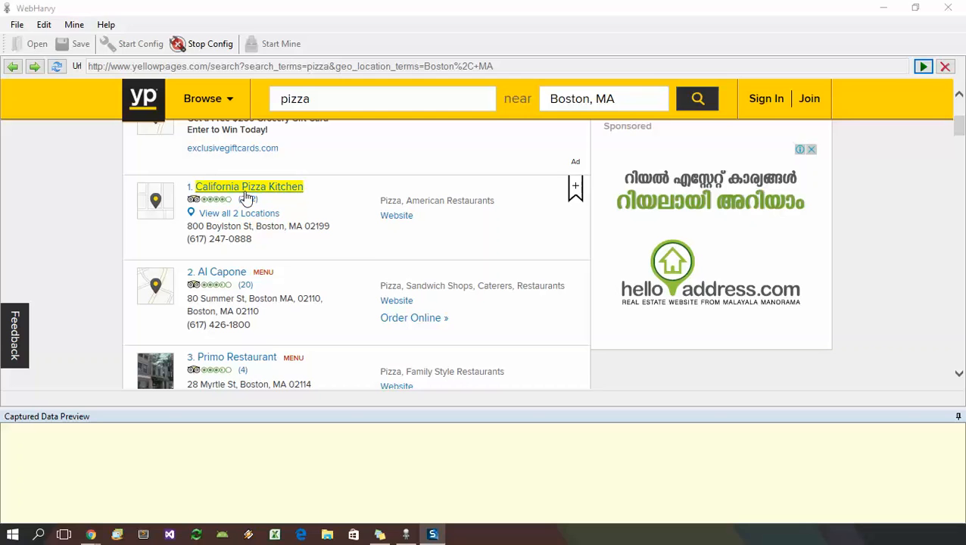
Capture the restaurant name as a text field called Name.
{"action": "left_click", "coordinate": [249, 186]}
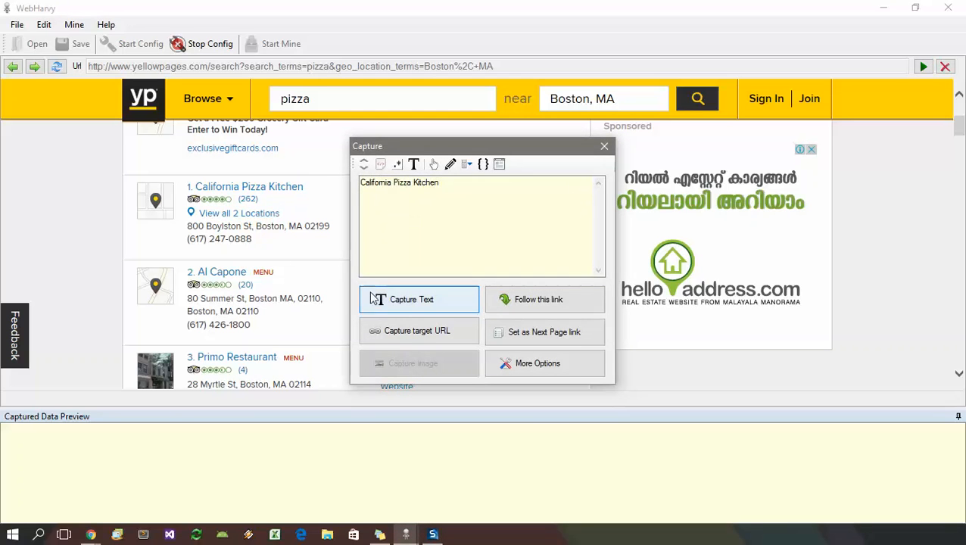
{"action": "left_click", "coordinate": [418, 300]}
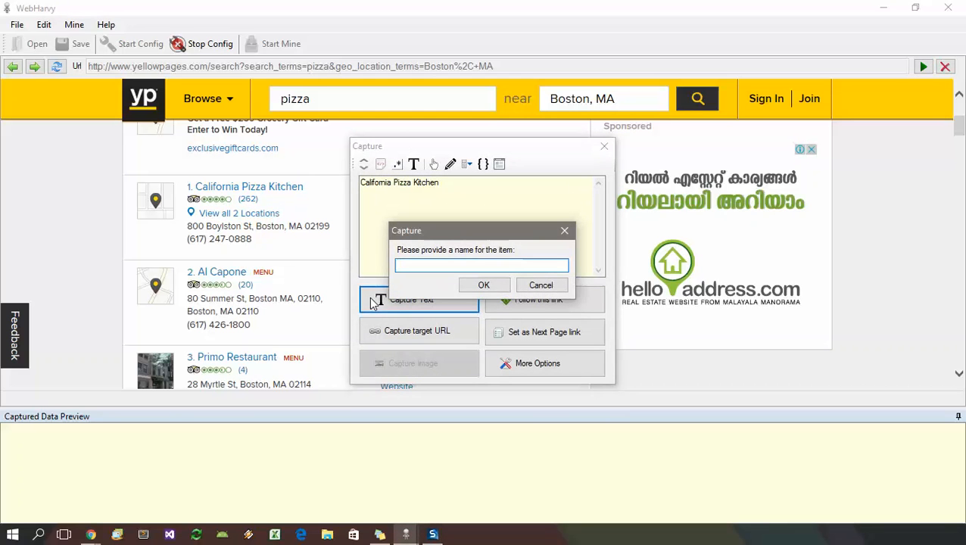
{"action": "type", "text": "Name"}
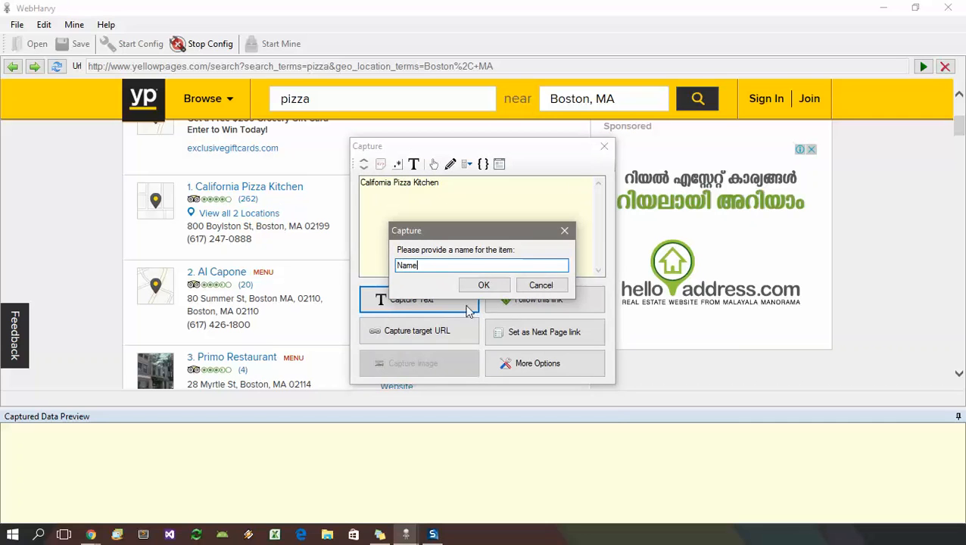
{"action": "left_click", "coordinate": [485, 285]}
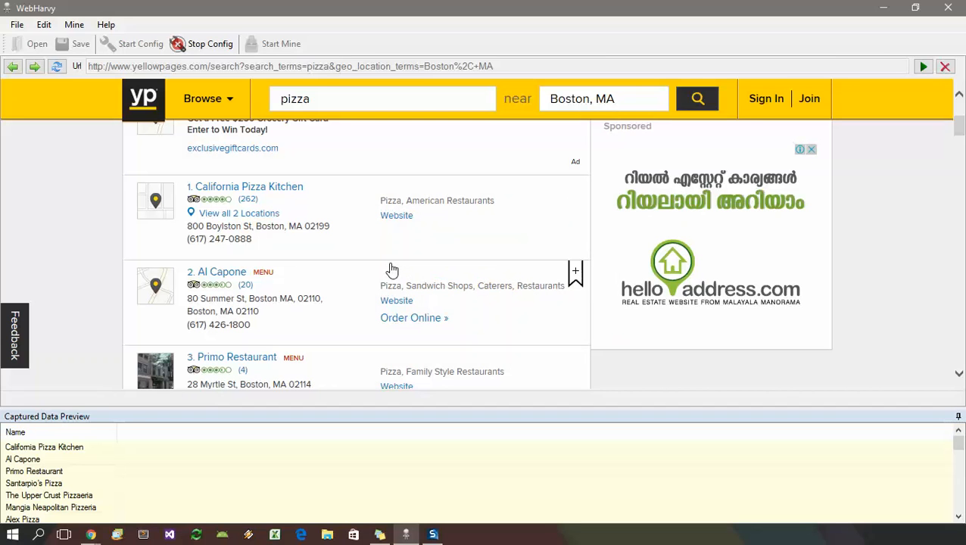
{"action": "mouse_move", "coordinate": [345, 254]}
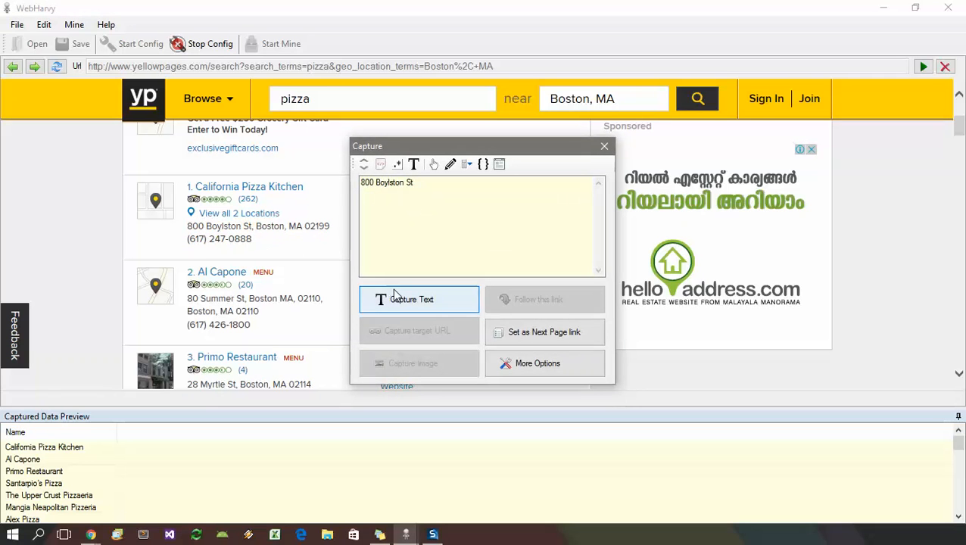
Capture the street line as a text field called Street.
{"action": "left_click", "coordinate": [418, 300]}
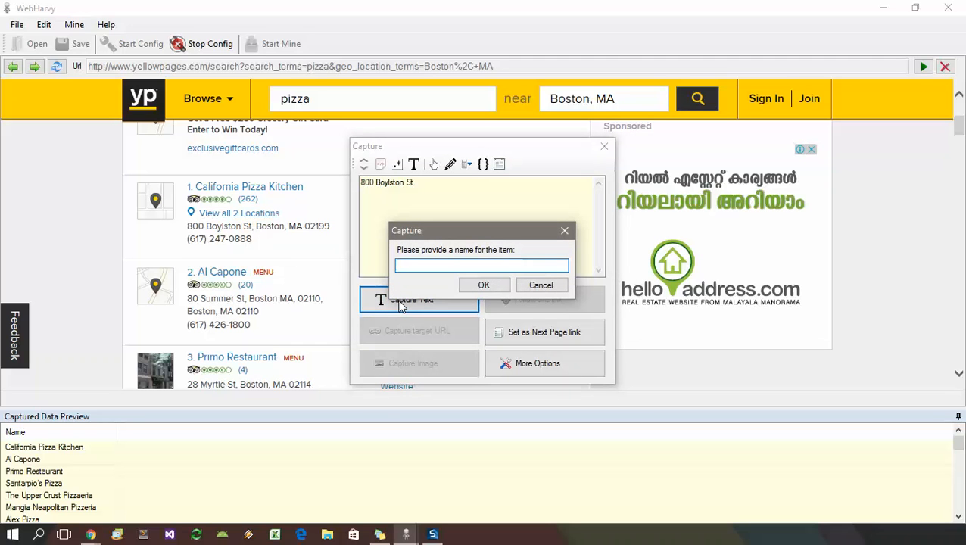
{"action": "type", "text": "S"}
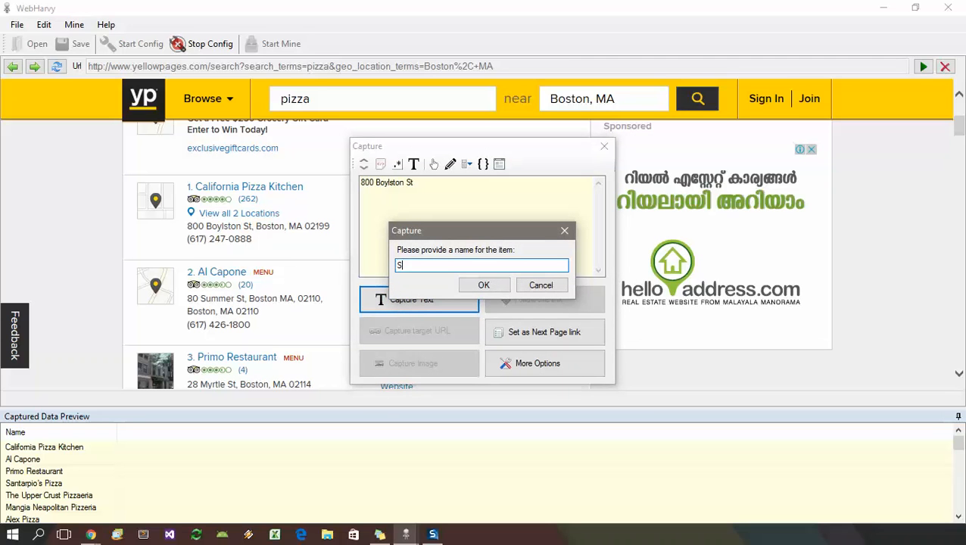
{"action": "type", "text": "treet"}
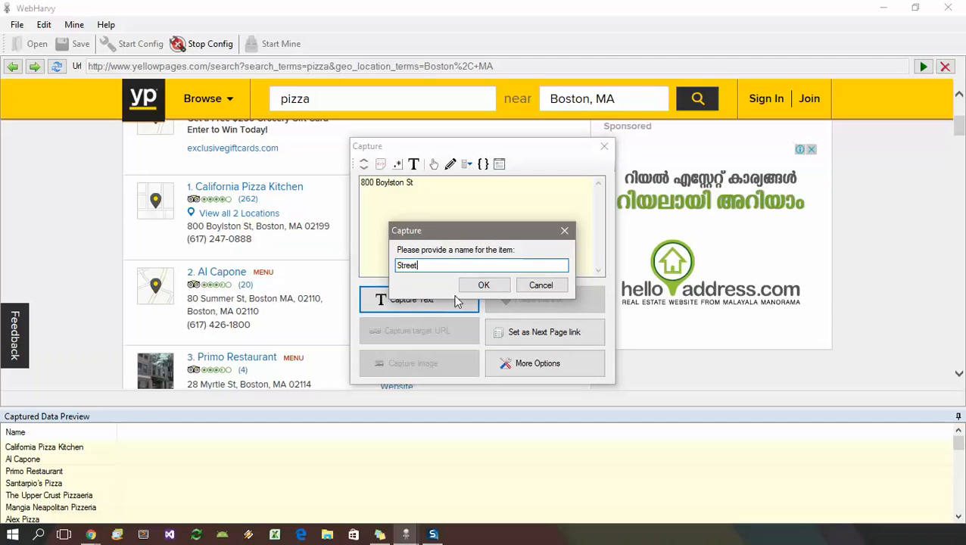
{"action": "left_click", "coordinate": [485, 284]}
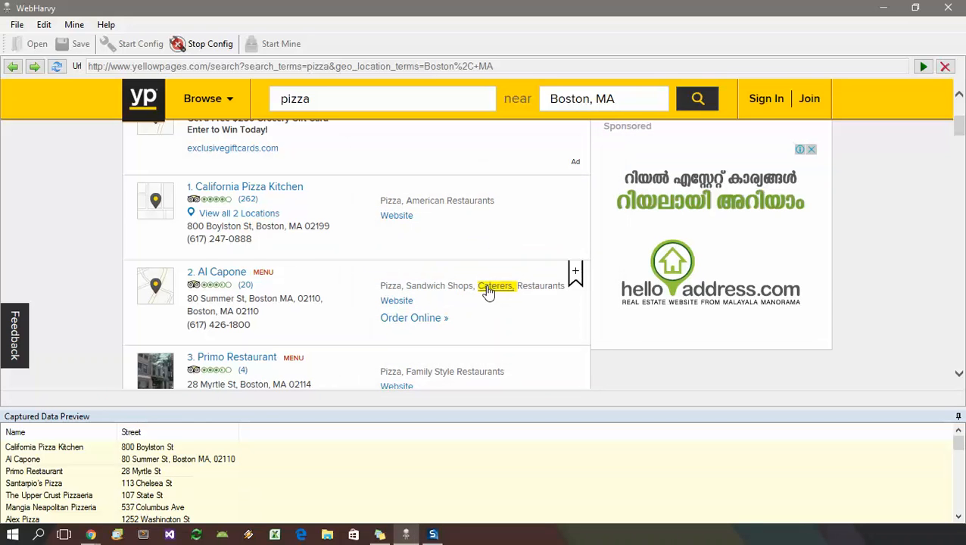
{"action": "mouse_move", "coordinate": [350, 280]}
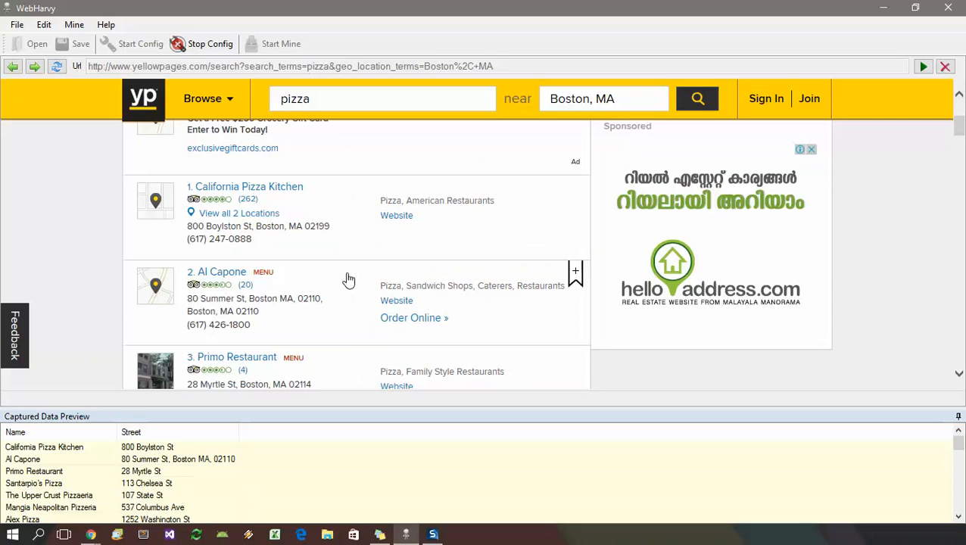
Capture the street plus city, state and ZIP line as a text field called Address.
{"action": "left_click", "coordinate": [220, 225]}
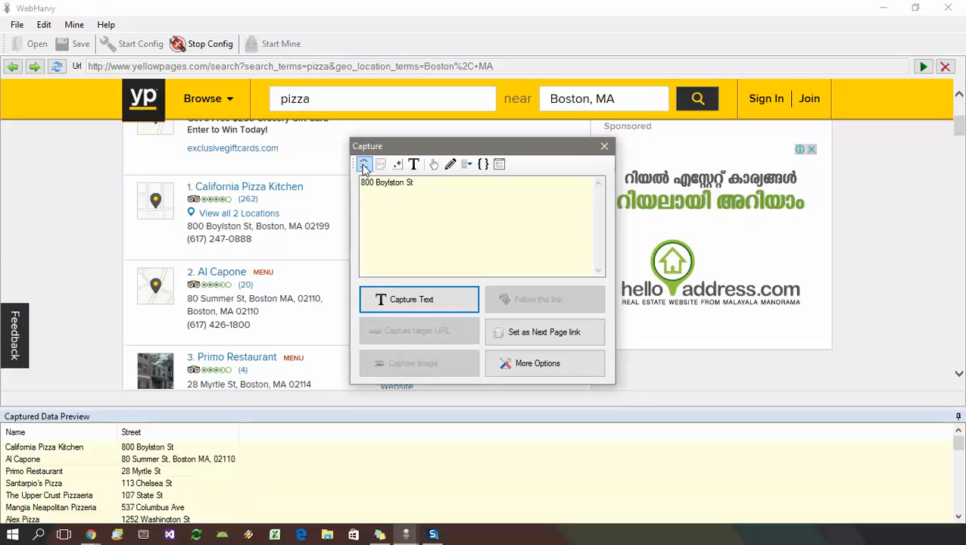
{"action": "mouse_move", "coordinate": [363, 164]}
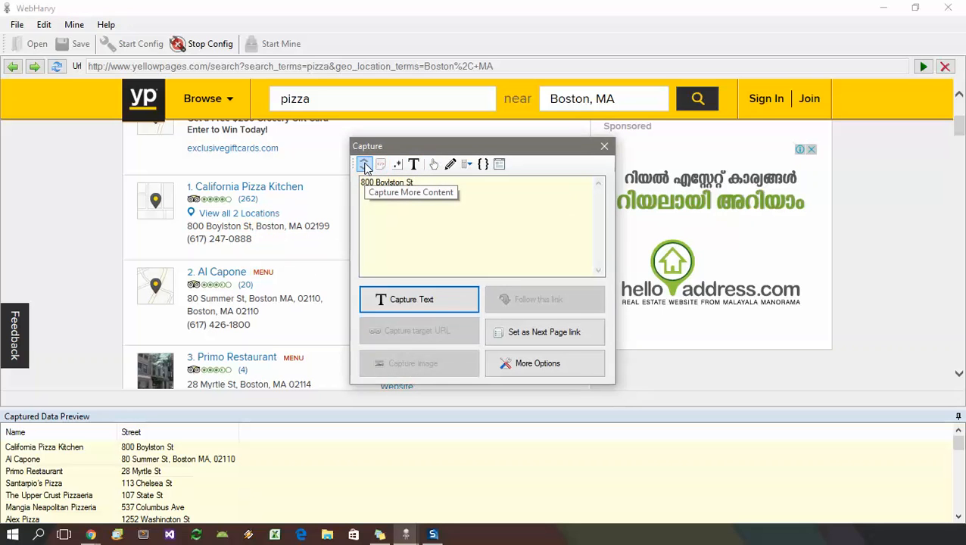
{"action": "mouse_move", "coordinate": [492, 325]}
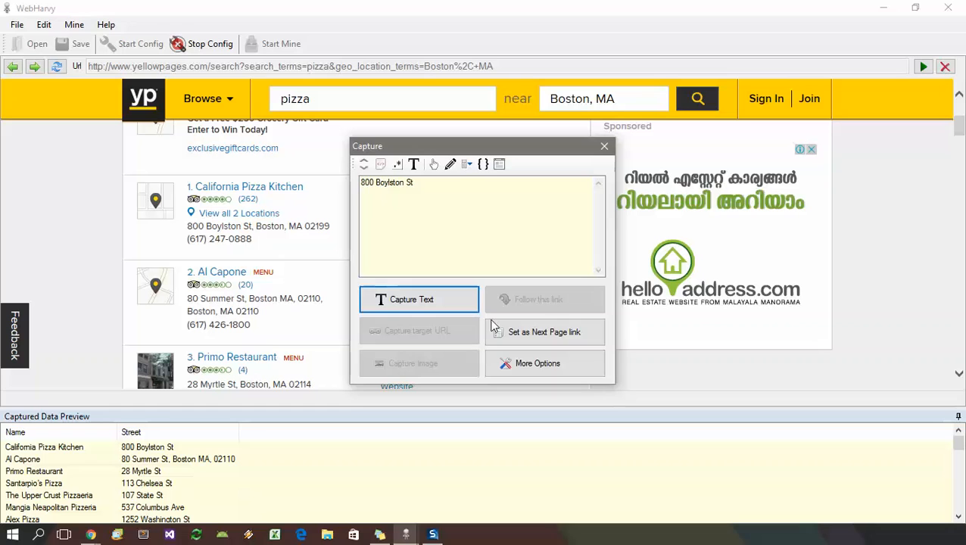
{"action": "left_click", "coordinate": [538, 364]}
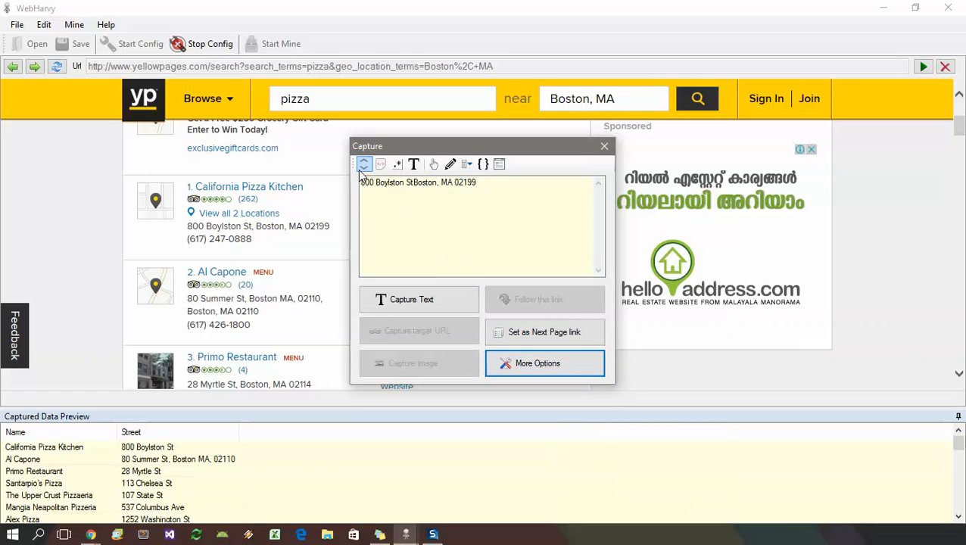
{"action": "mouse_move", "coordinate": [363, 164]}
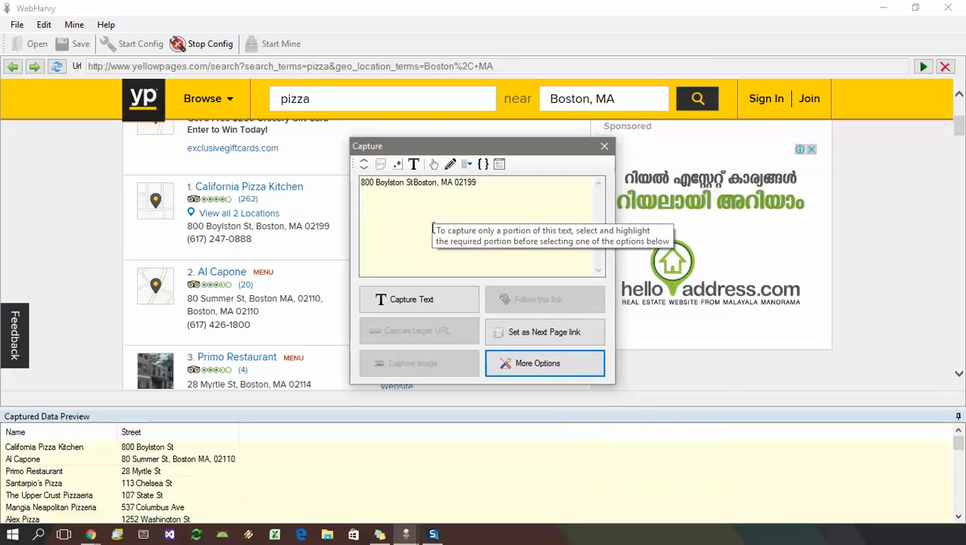
{"action": "left_click", "coordinate": [412, 300]}
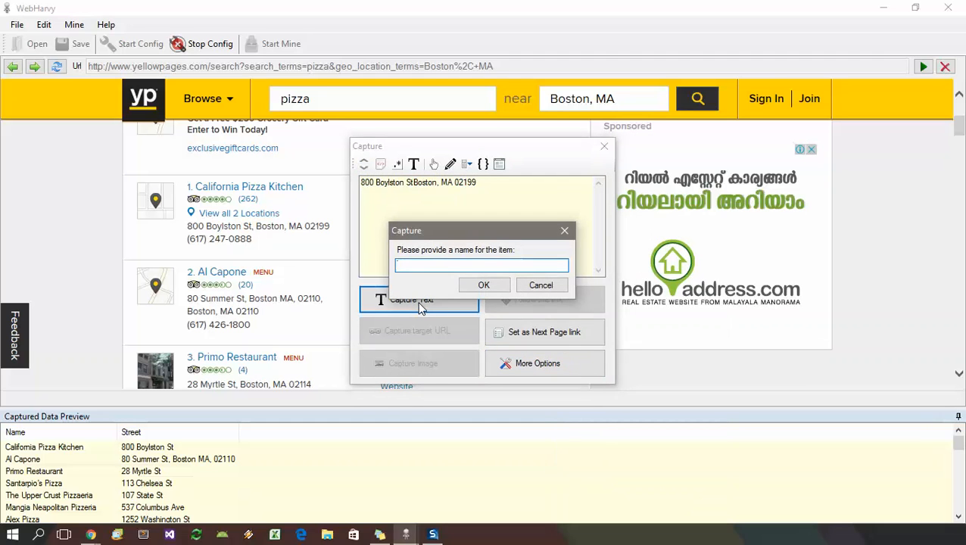
{"action": "left_click", "coordinate": [482, 265]}
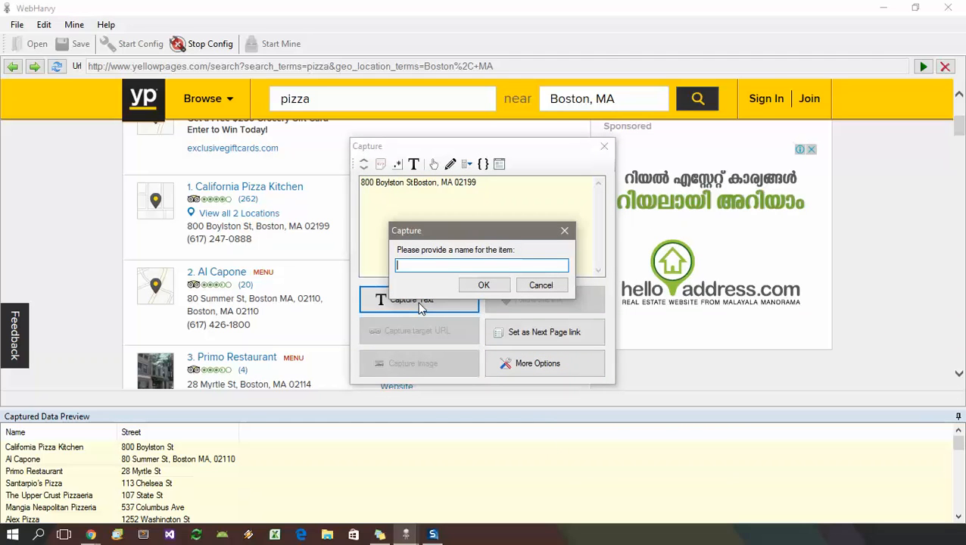
{"action": "type", "text": "Address"}
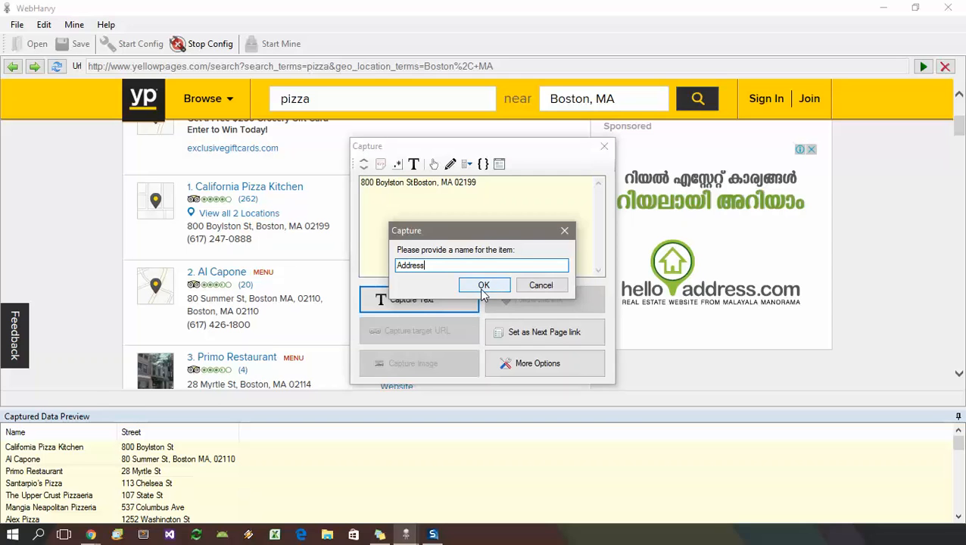
{"action": "left_click", "coordinate": [485, 284]}
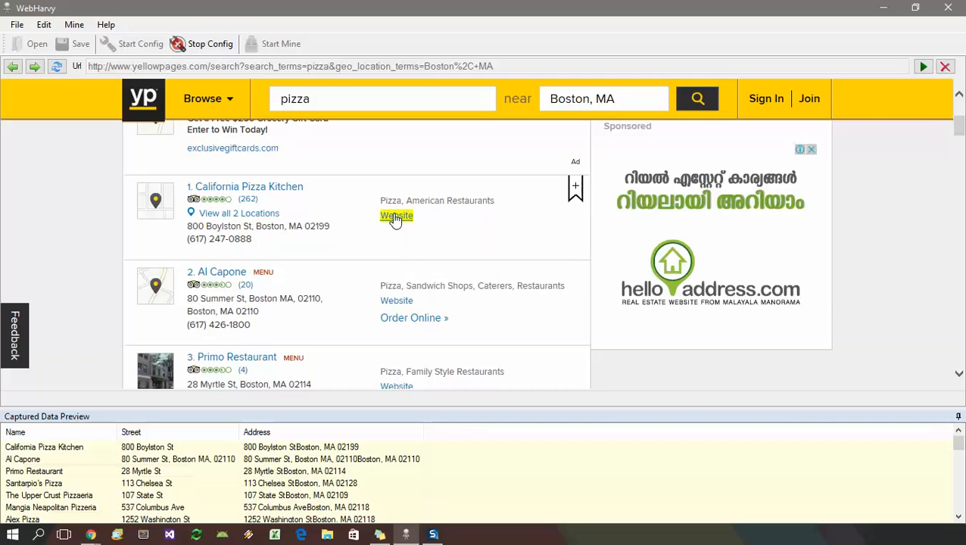
Capture each listing's Website link target URL as a field called Website.
{"action": "left_click", "coordinate": [397, 215]}
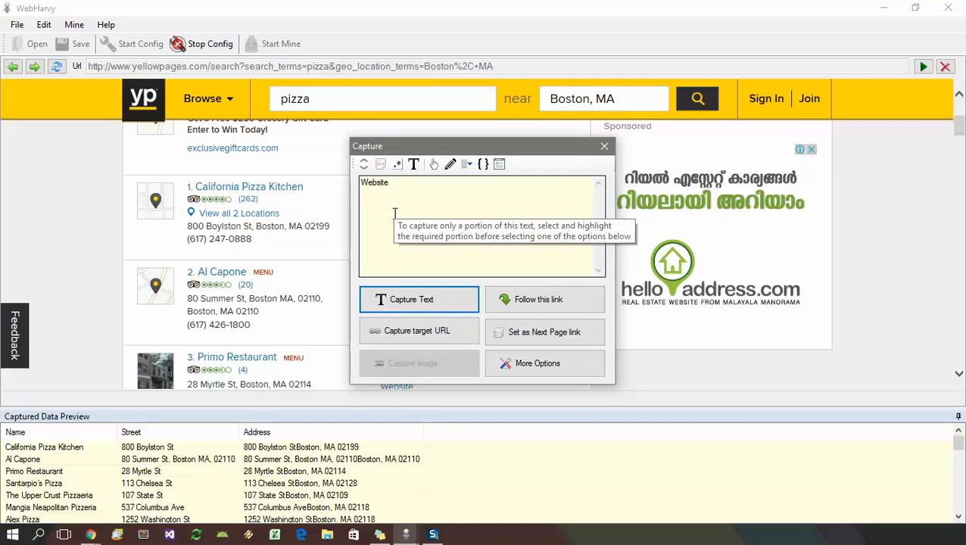
{"action": "mouse_move", "coordinate": [416, 330]}
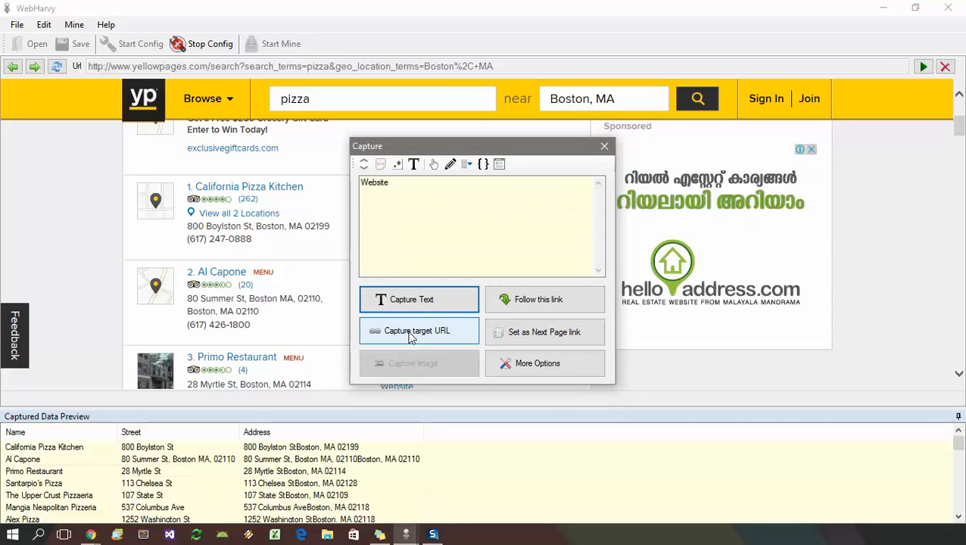
{"action": "left_click", "coordinate": [418, 330]}
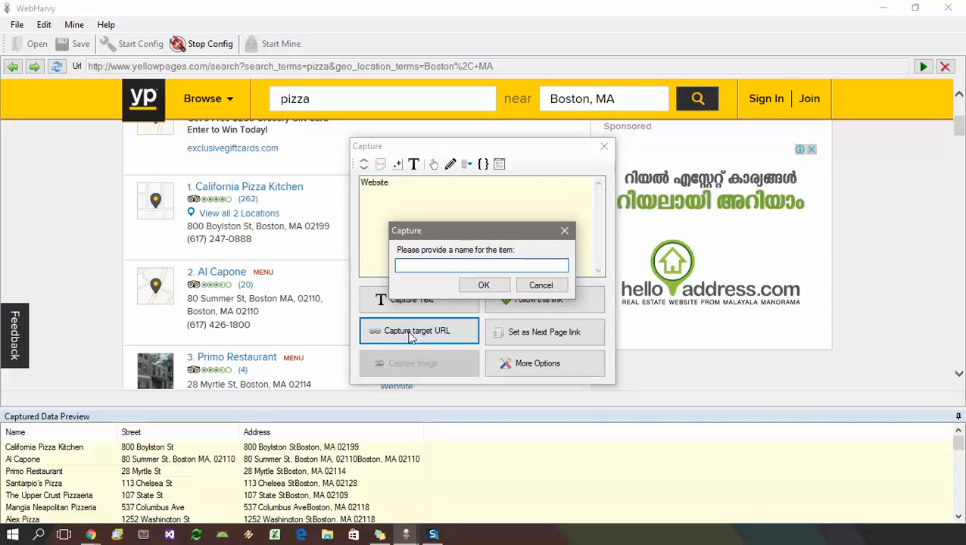
{"action": "type", "text": "Webs"}
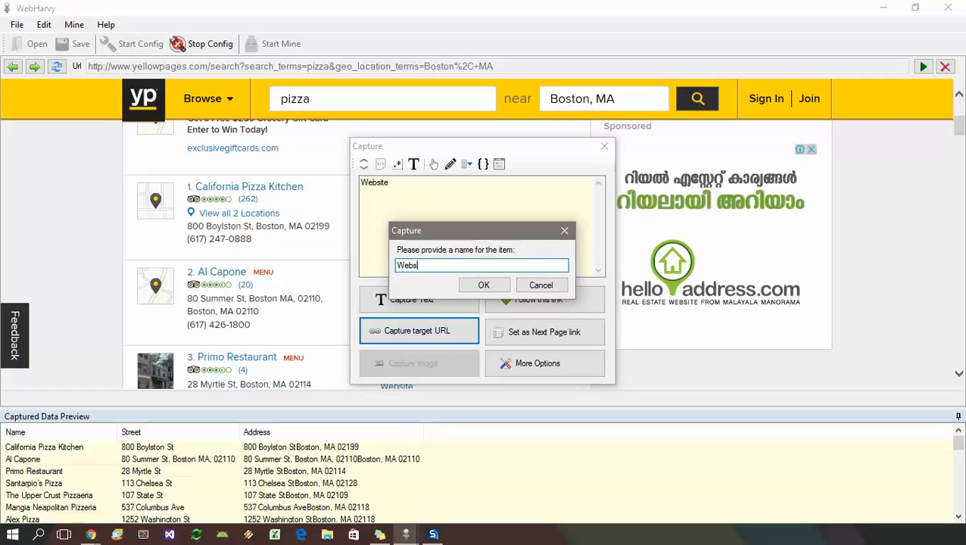
{"action": "type", "text": "ite"}
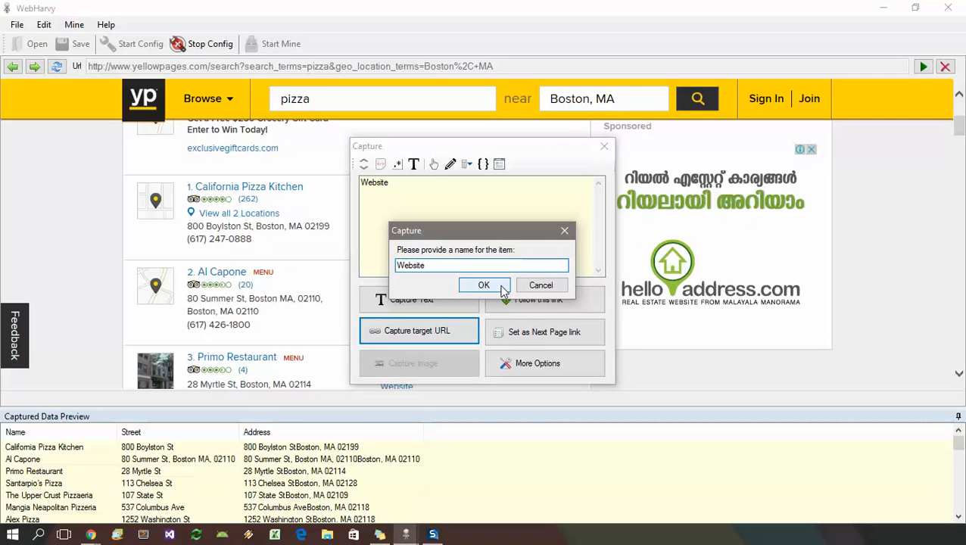
{"action": "left_click", "coordinate": [485, 284]}
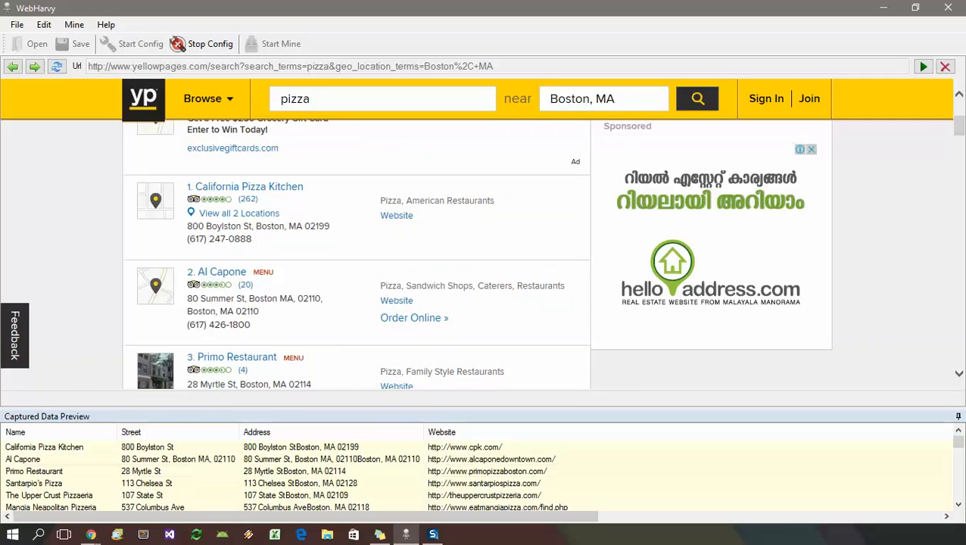
{"action": "mouse_move", "coordinate": [288, 209]}
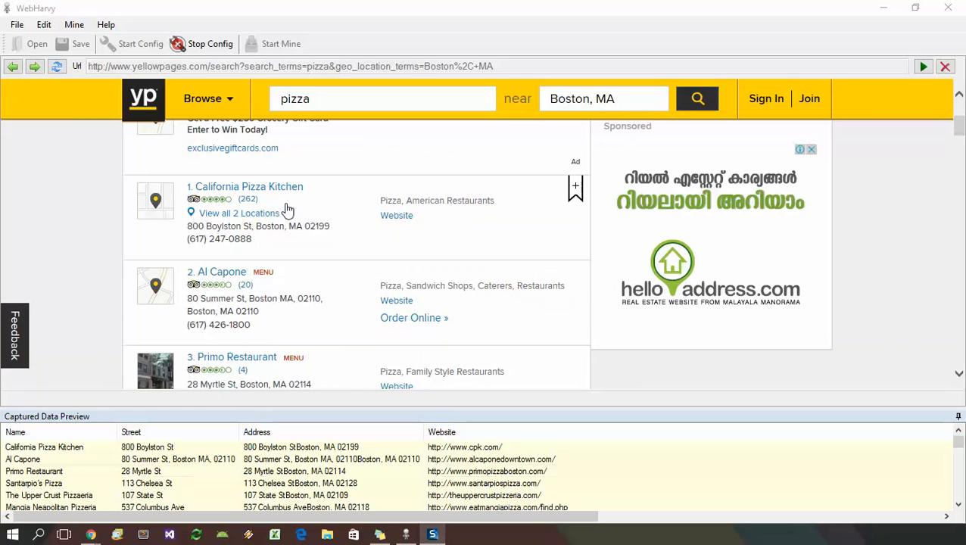
{"action": "scroll", "scroll_direction": "down", "scroll_amount": 3}
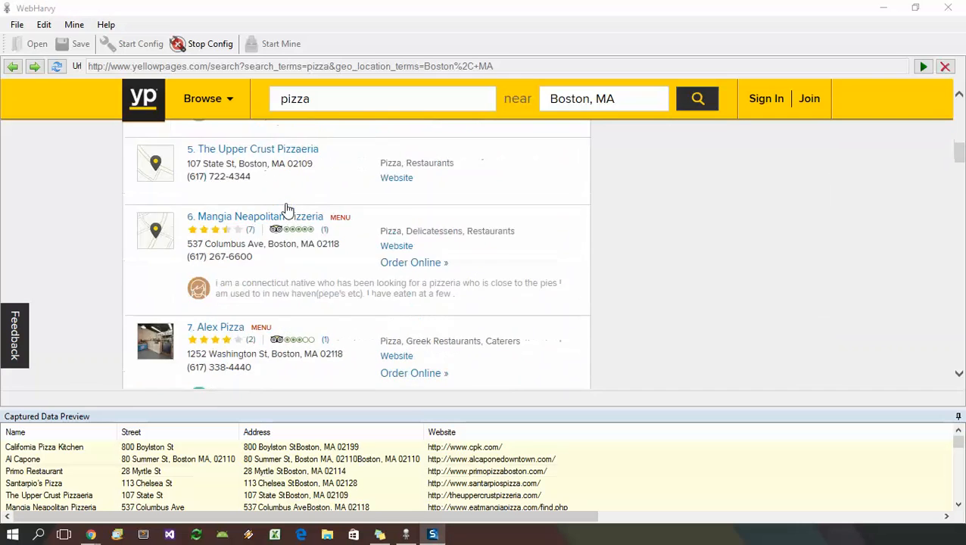
{"action": "scroll", "scroll_direction": "down", "scroll_amount": 3}
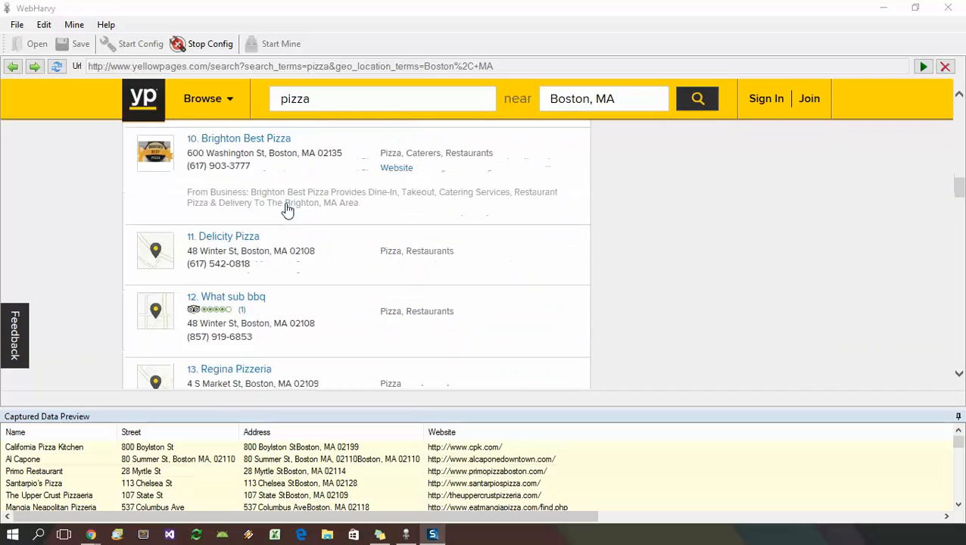
{"action": "scroll", "scroll_direction": "down", "scroll_amount": 3}
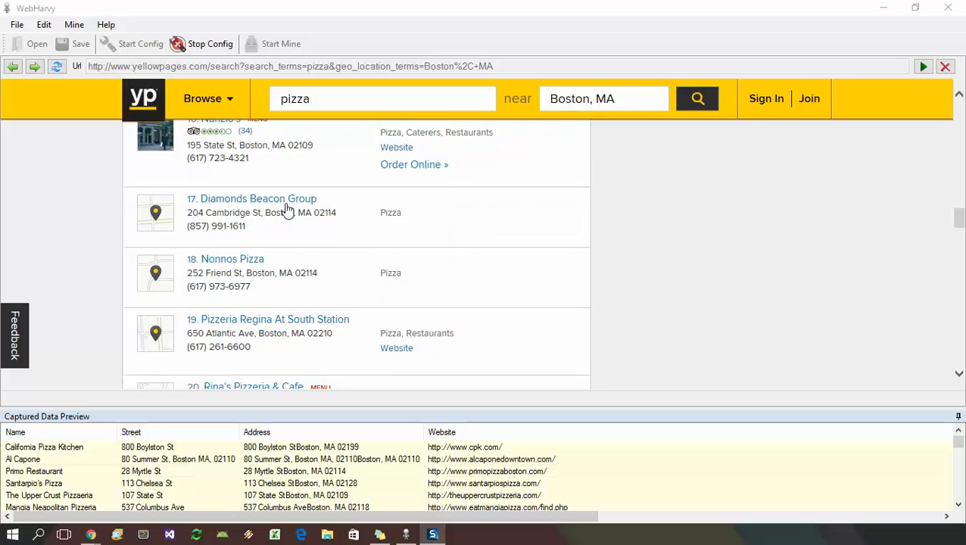
{"action": "scroll", "scroll_direction": "down", "scroll_amount": 3}
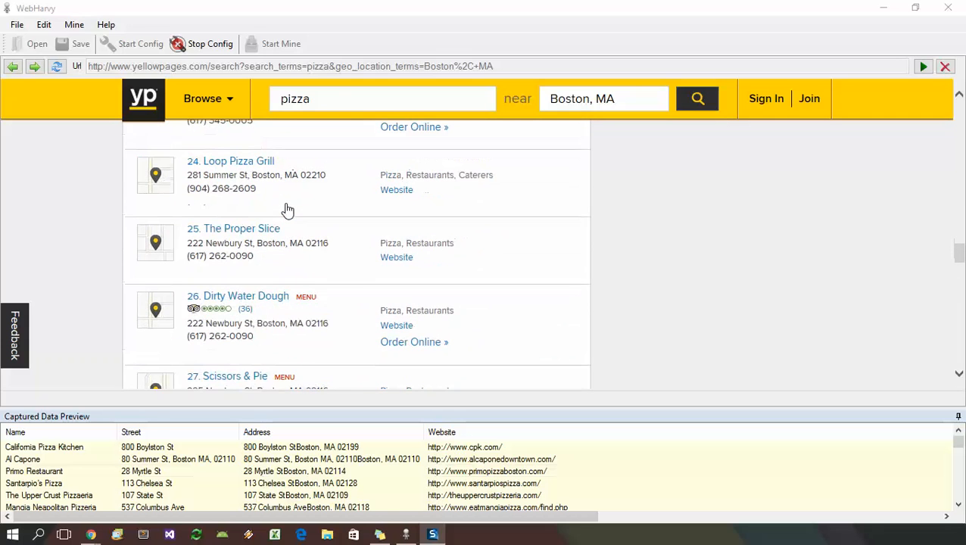
{"action": "scroll", "scroll_direction": "down", "scroll_amount": 3}
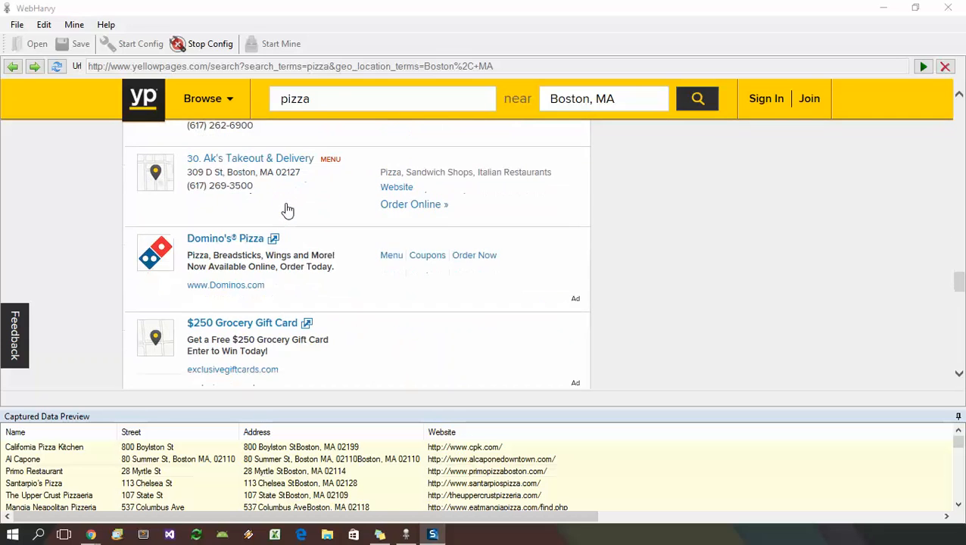
{"action": "scroll", "scroll_direction": "down", "scroll_amount": 3}
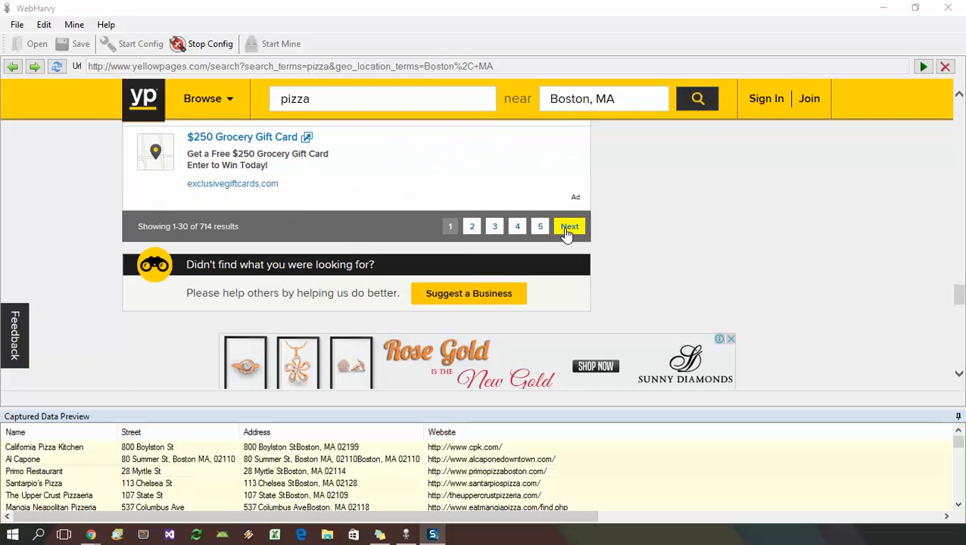
{"action": "mouse_move", "coordinate": [473, 227]}
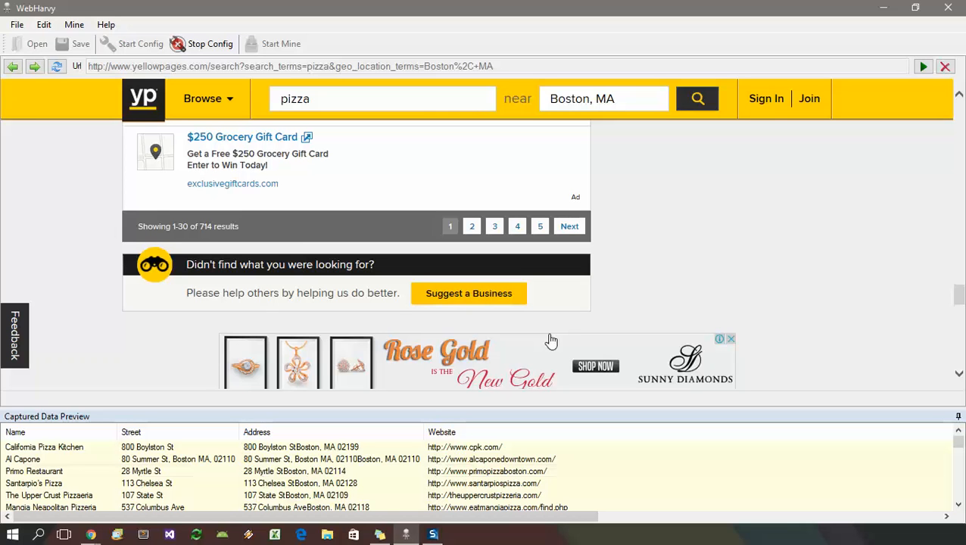
{"action": "scroll", "scroll_direction": "up", "scroll_amount": 3}
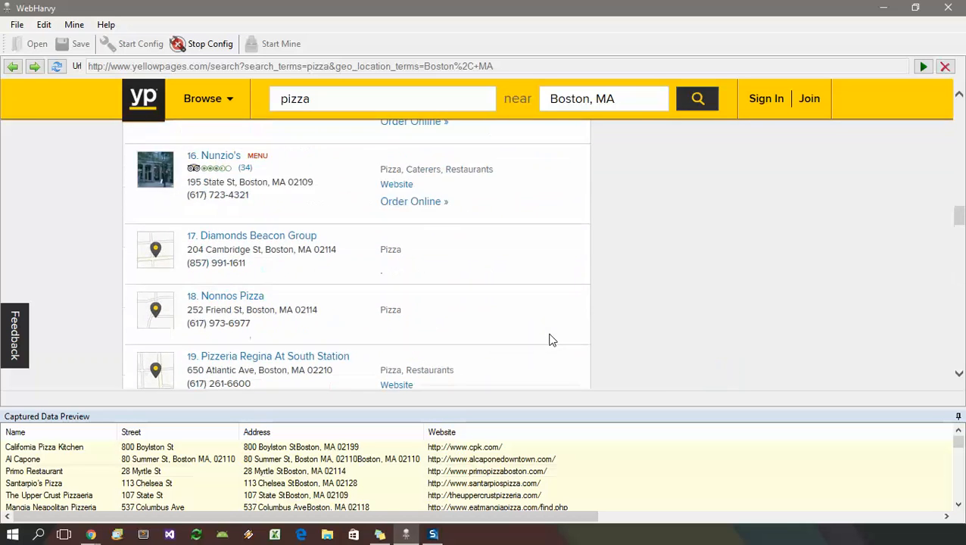
{"action": "scroll", "scroll_direction": "up", "scroll_amount": 3}
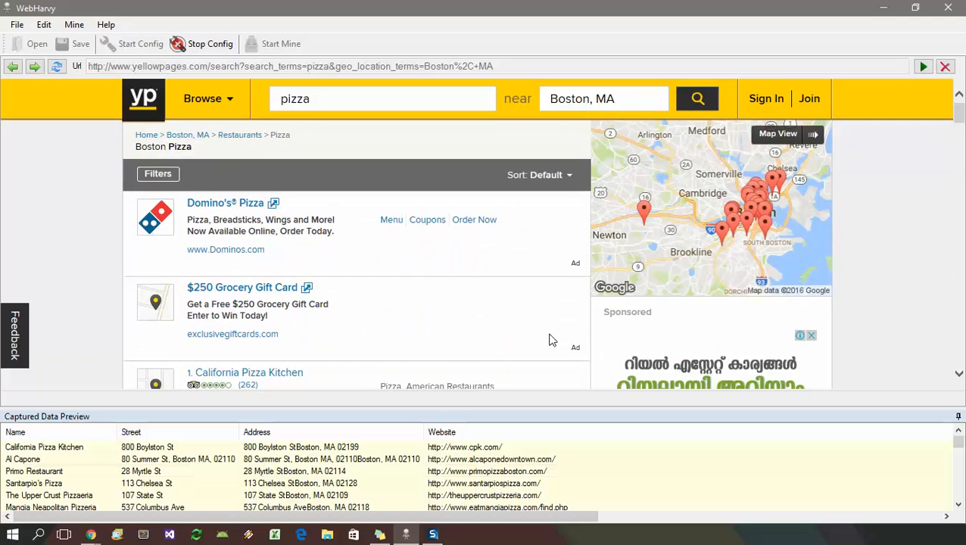
{"action": "scroll", "scroll_direction": "down", "scroll_amount": 3}
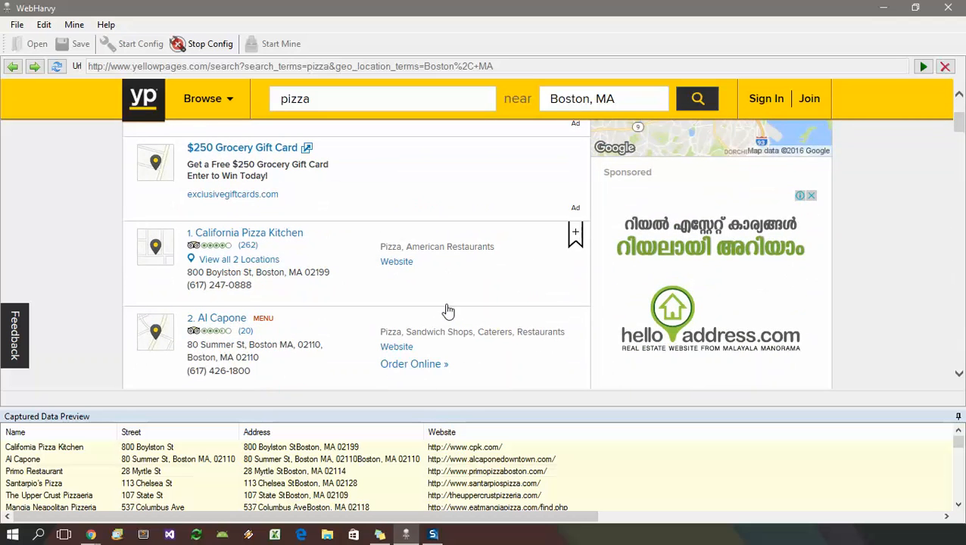
{"action": "scroll", "scroll_direction": "down", "scroll_amount": 3}
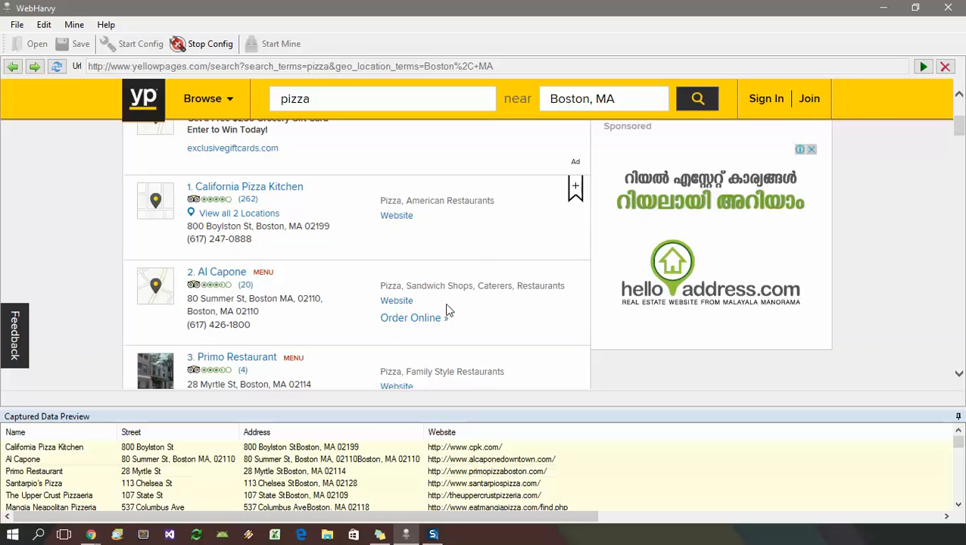
{"action": "mouse_move", "coordinate": [426, 305]}
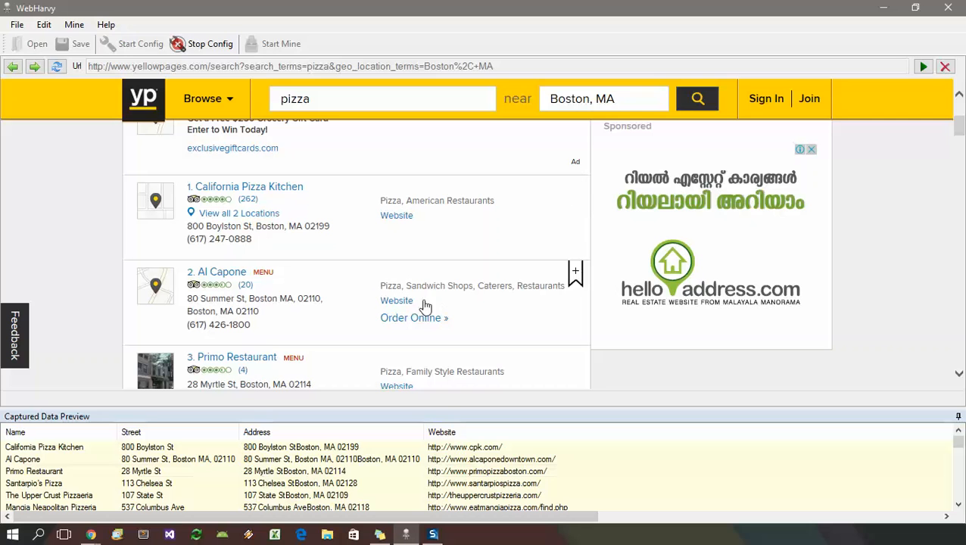
Follow the California Pizza Kitchen name link to its detail page.
{"action": "left_click", "coordinate": [246, 187]}
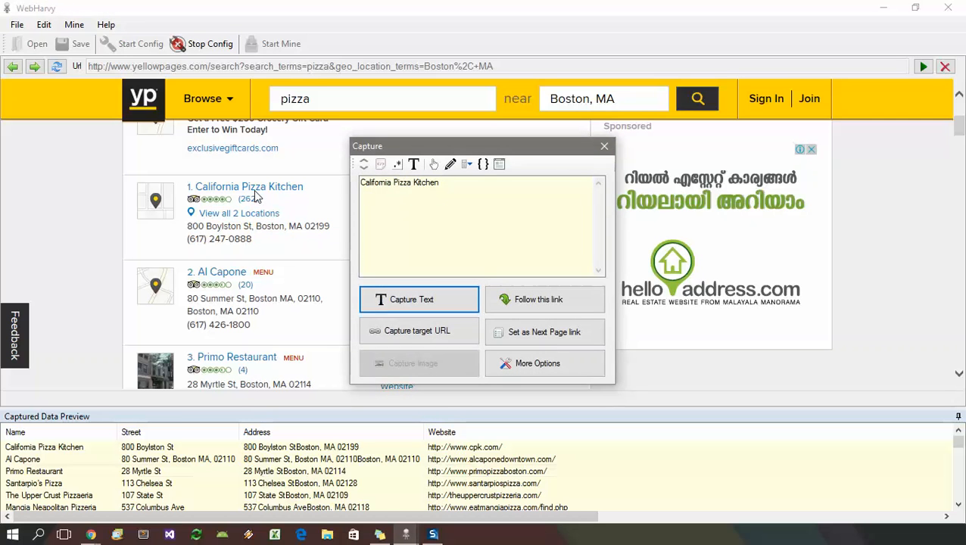
{"action": "mouse_move", "coordinate": [545, 300]}
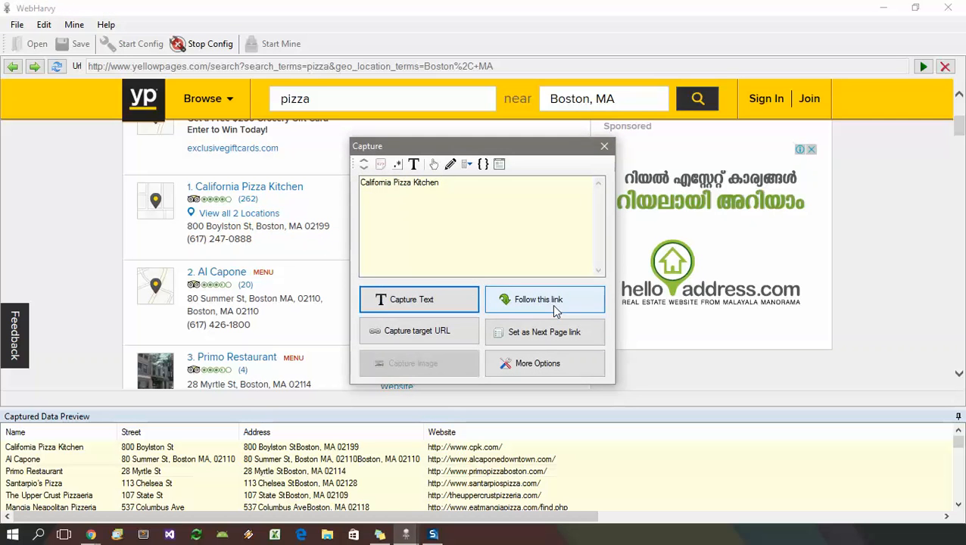
{"action": "left_click", "coordinate": [545, 300]}
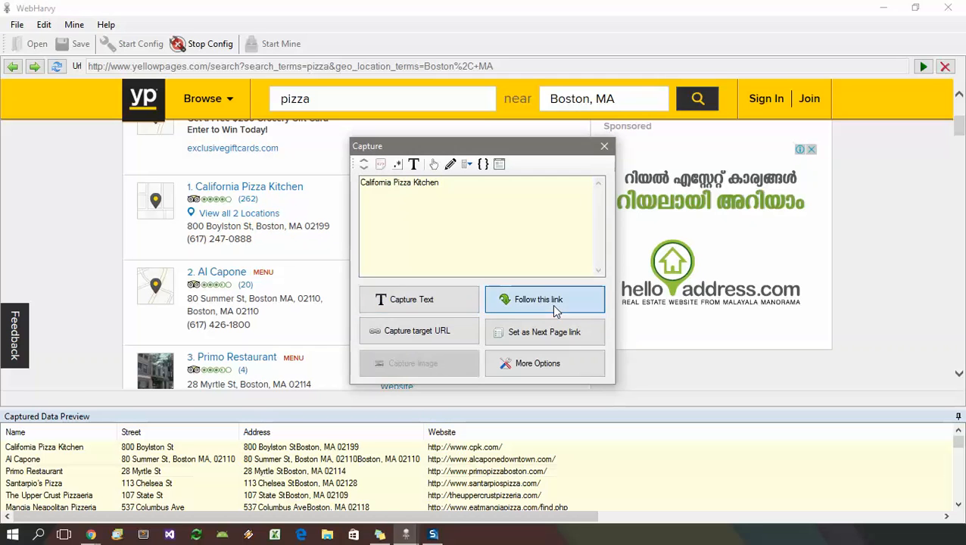
{"action": "left_click", "coordinate": [545, 300]}
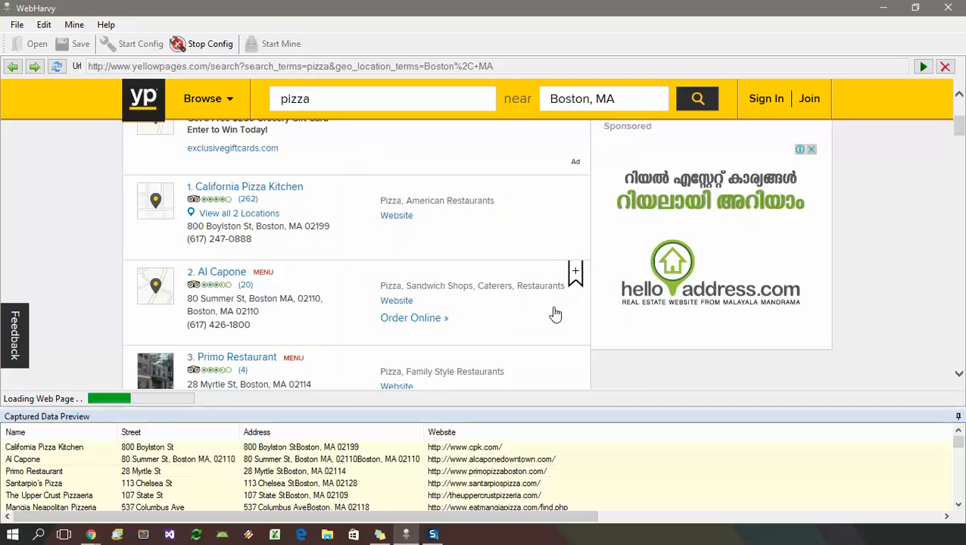
Capture the detail page's phone number as a text field called Phone.
{"action": "left_click", "coordinate": [245, 186]}
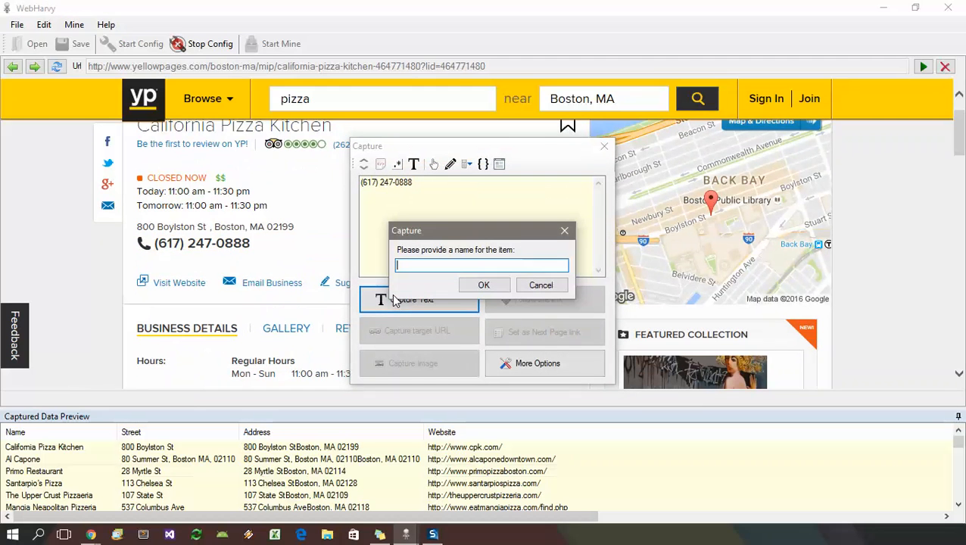
{"action": "type", "text": "Phone"}
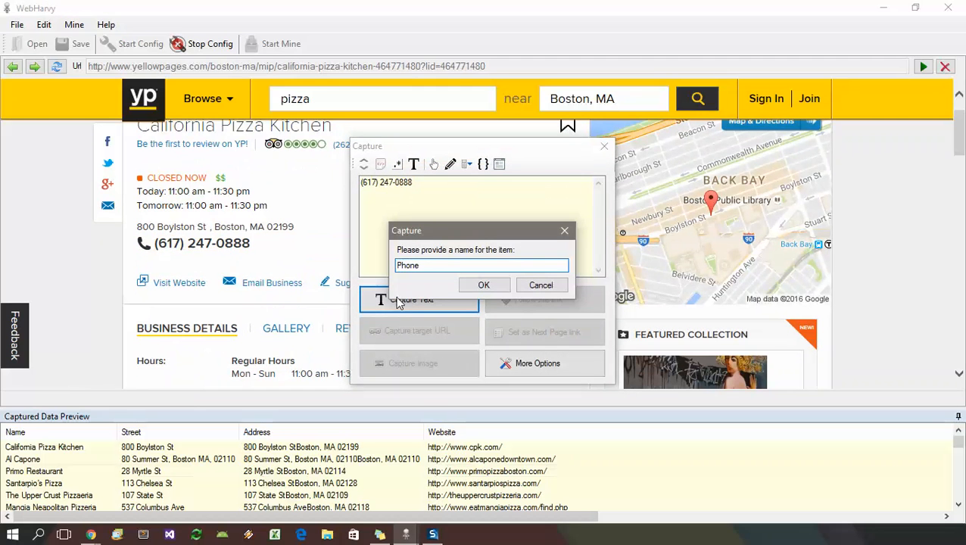
{"action": "left_click", "coordinate": [484, 285]}
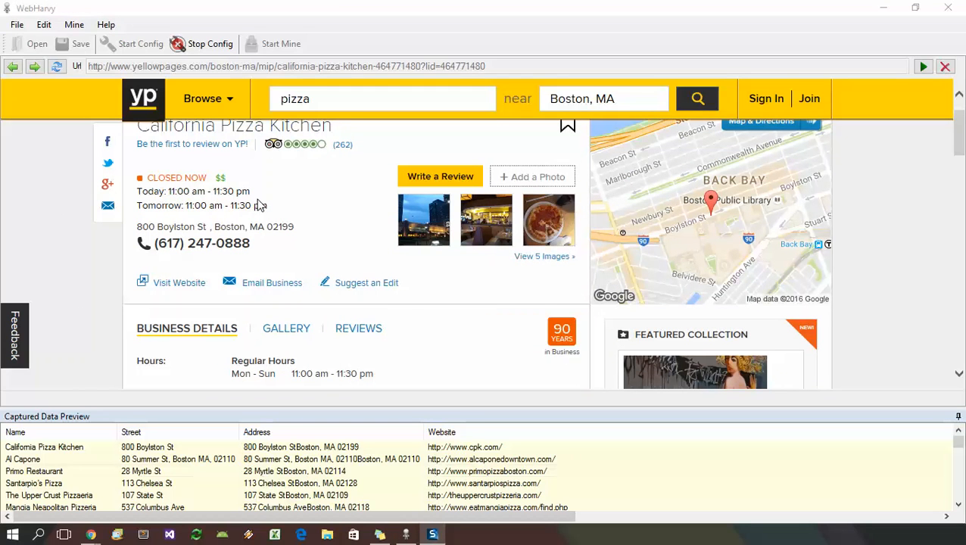
{"action": "scroll", "scroll_direction": "down", "scroll_amount": 3}
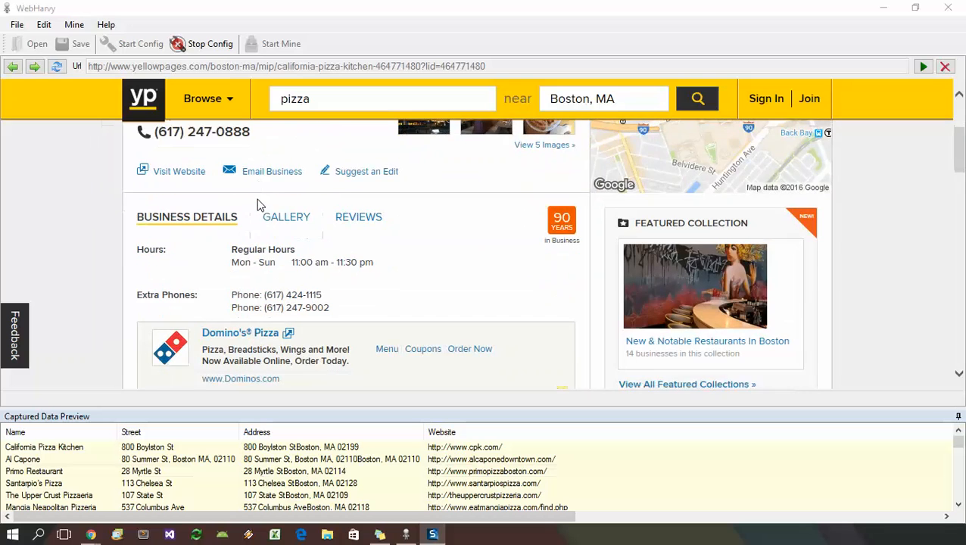
{"action": "scroll", "scroll_direction": "down", "scroll_amount": 3}
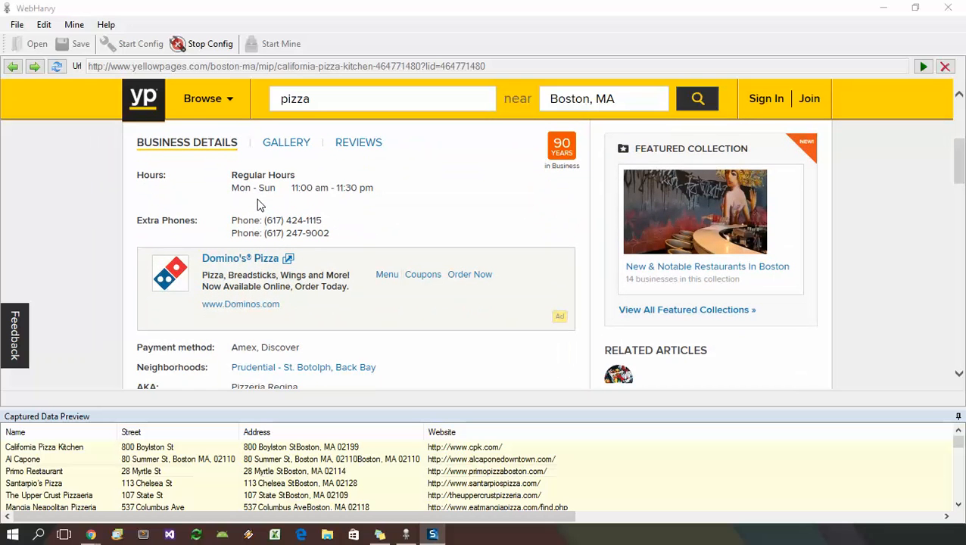
{"action": "scroll", "scroll_direction": "down", "scroll_amount": 3}
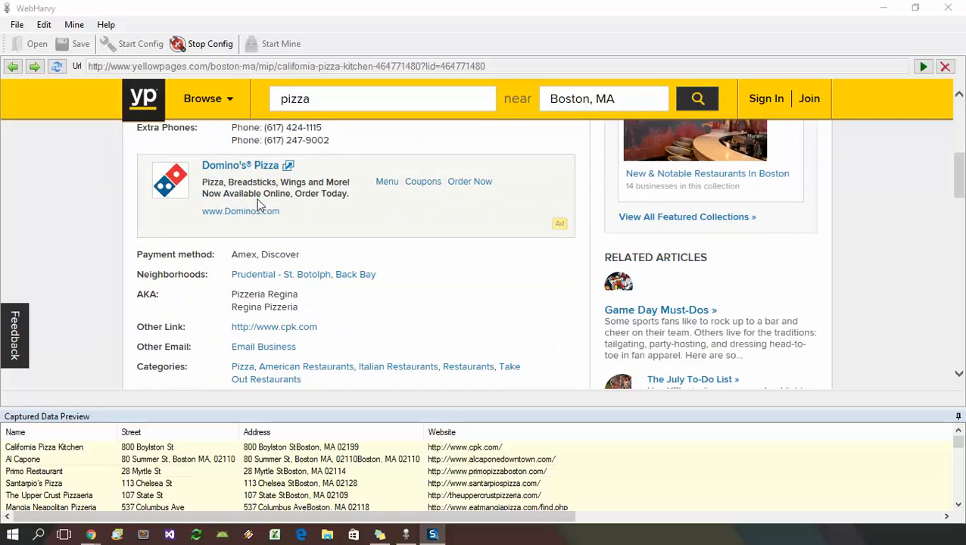
Capture the text following the Hours label as a field called Hours.
{"action": "scroll", "scroll_direction": "up", "scroll_amount": 3}
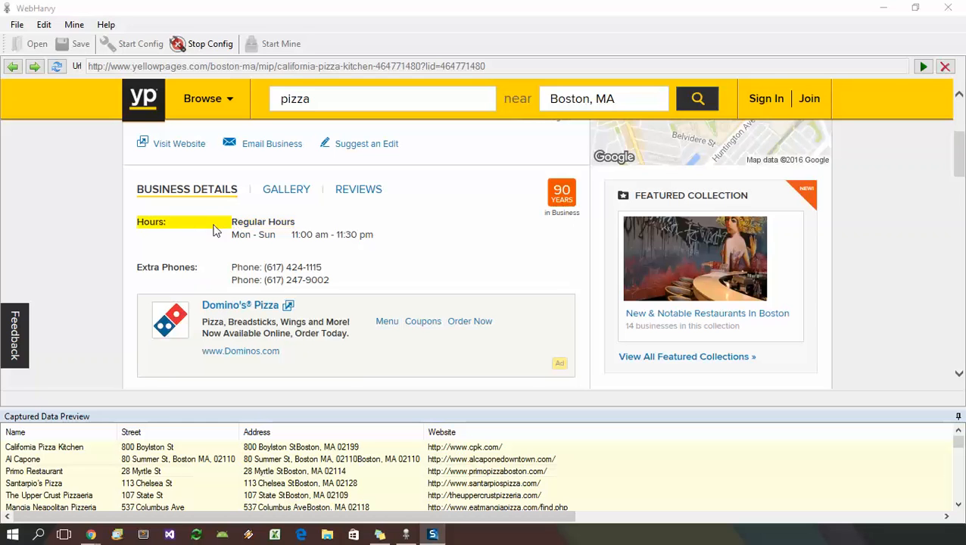
{"action": "left_click", "coordinate": [152, 221]}
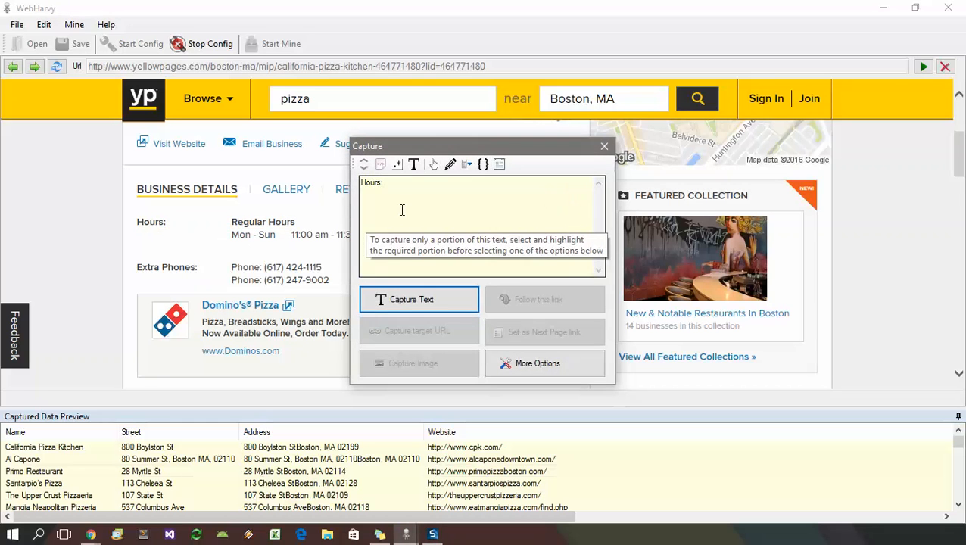
{"action": "mouse_move", "coordinate": [412, 163]}
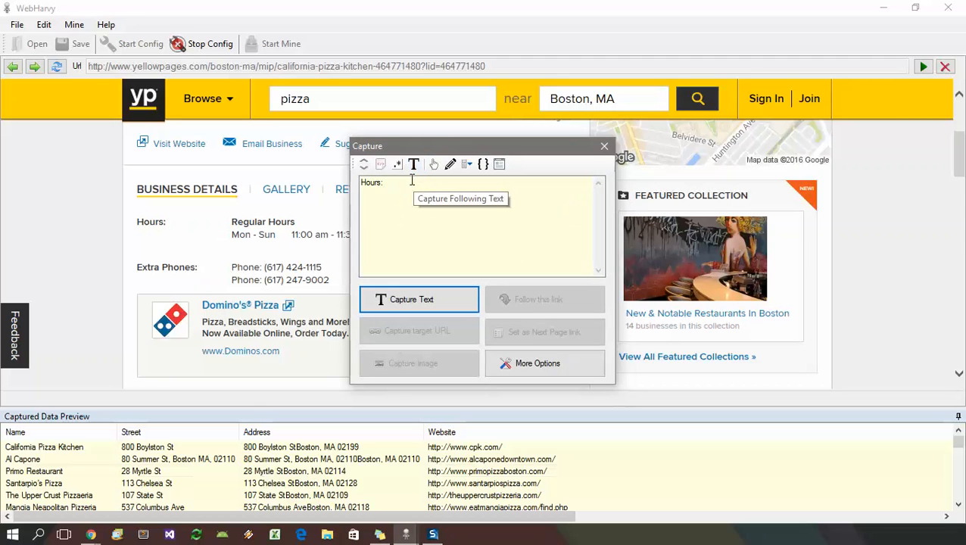
{"action": "left_click", "coordinate": [538, 364]}
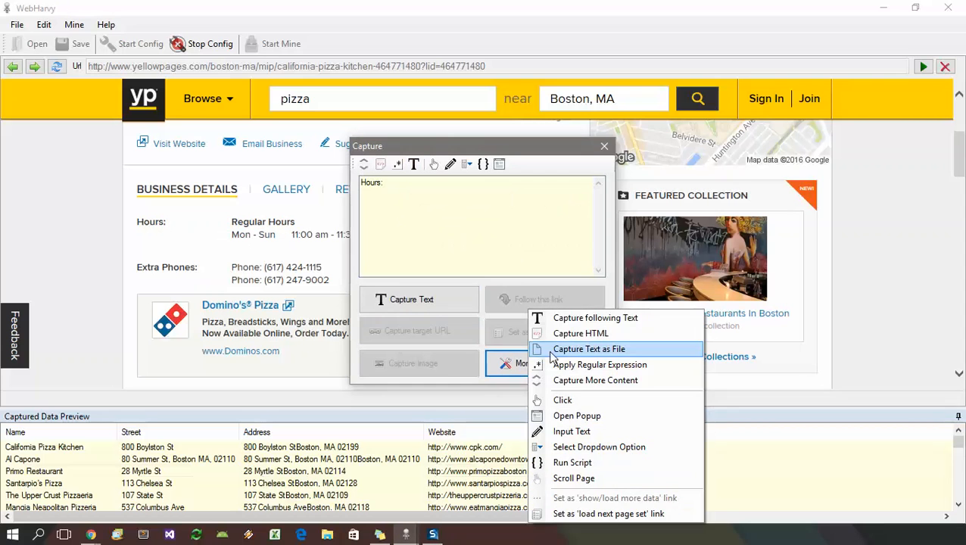
{"action": "mouse_move", "coordinate": [595, 318]}
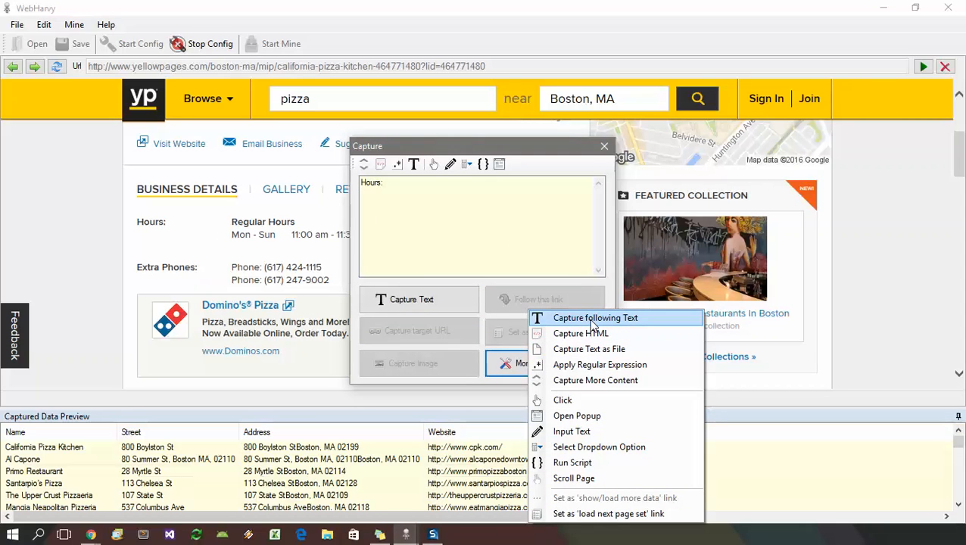
{"action": "left_click", "coordinate": [595, 318]}
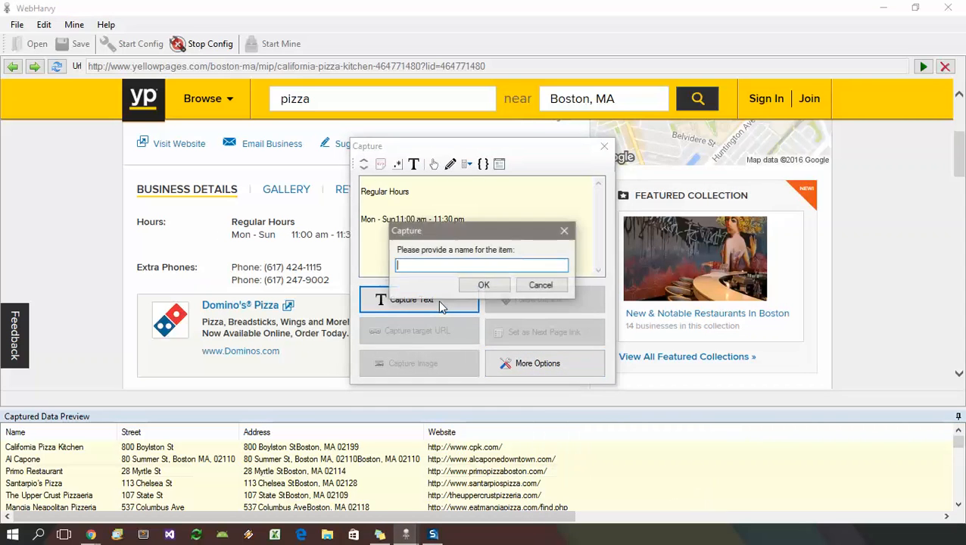
{"action": "type", "text": "Hours"}
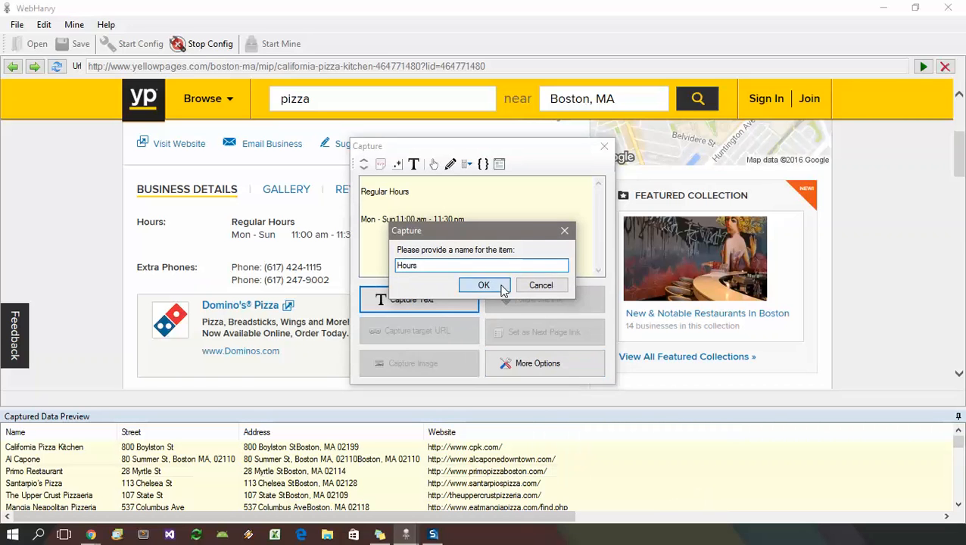
{"action": "left_click", "coordinate": [485, 285]}
{"action": "type", "text": "E"}
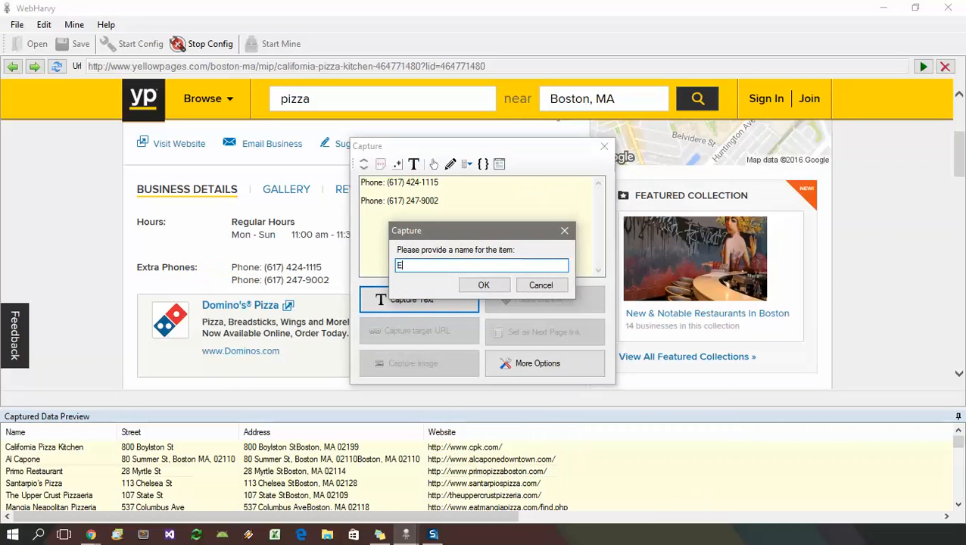
Capture the extra phone numbers as a text field called Extra Phones.
{"action": "type", "text": "xtra Pho"}
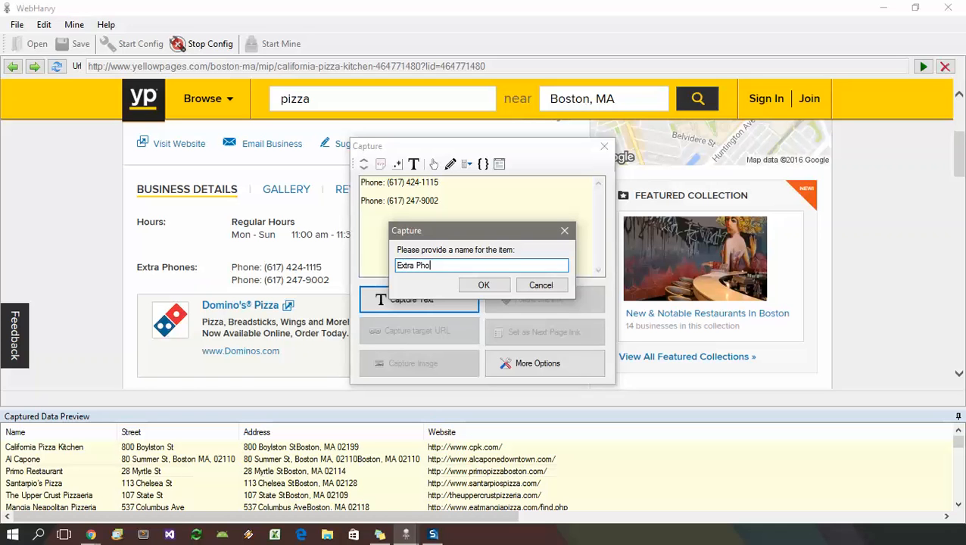
{"action": "type", "text": "nes"}
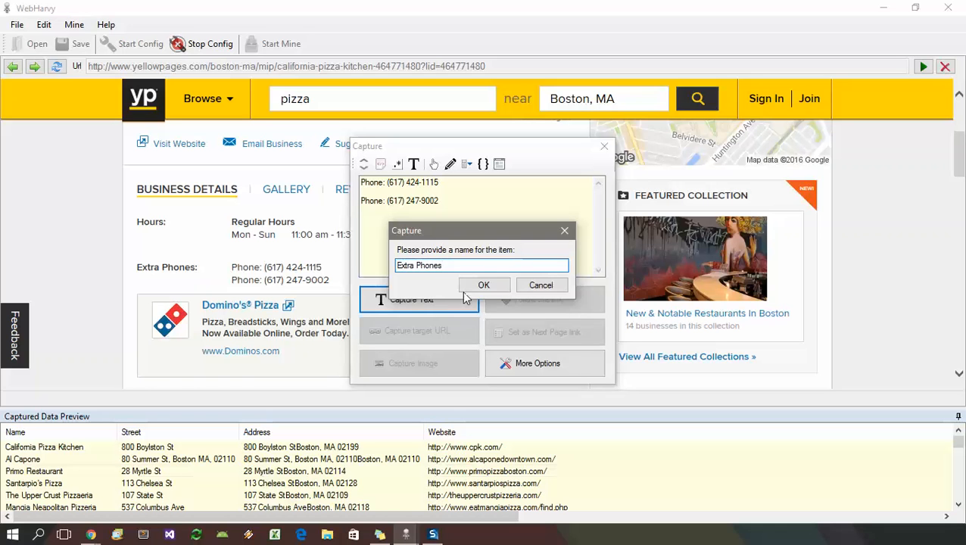
{"action": "left_click", "coordinate": [485, 284]}
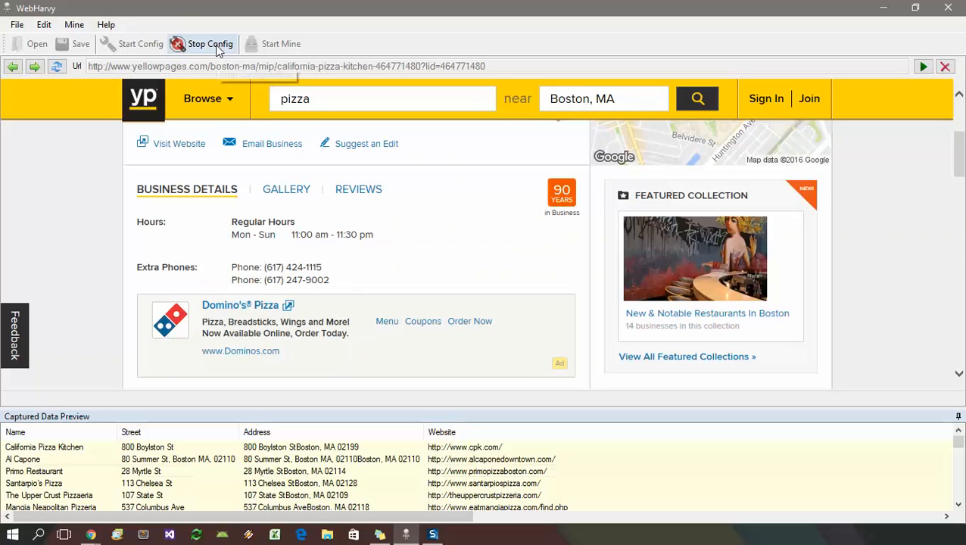
{"action": "mouse_move", "coordinate": [211, 42]}
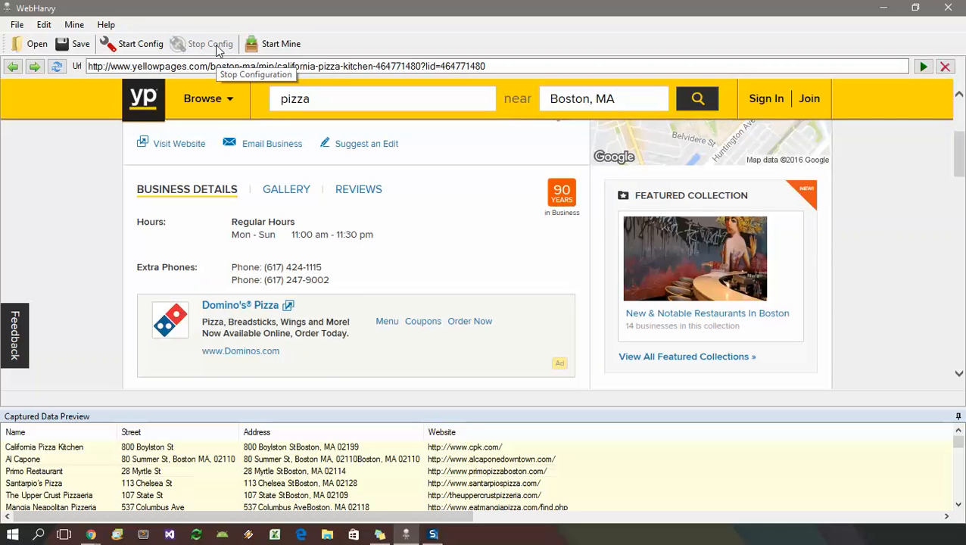
Stop configuration and save it to the Desktop as config.xml.
{"action": "left_click", "coordinate": [73, 42]}
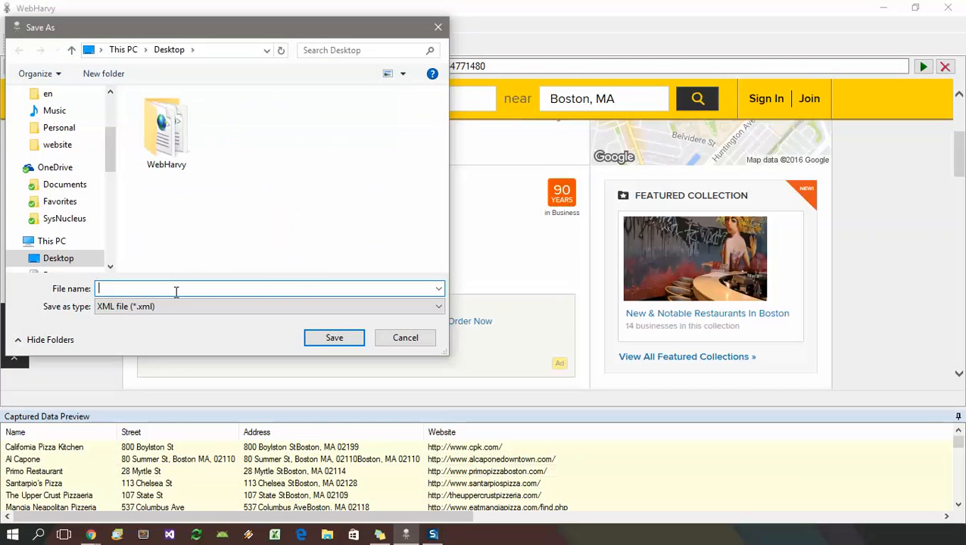
{"action": "type", "text": "config"}
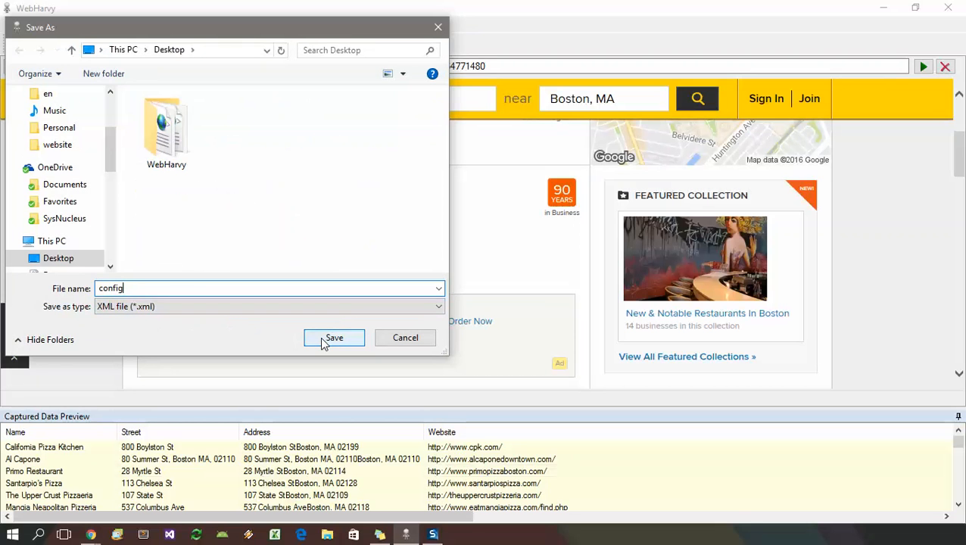
{"action": "left_click", "coordinate": [333, 338]}
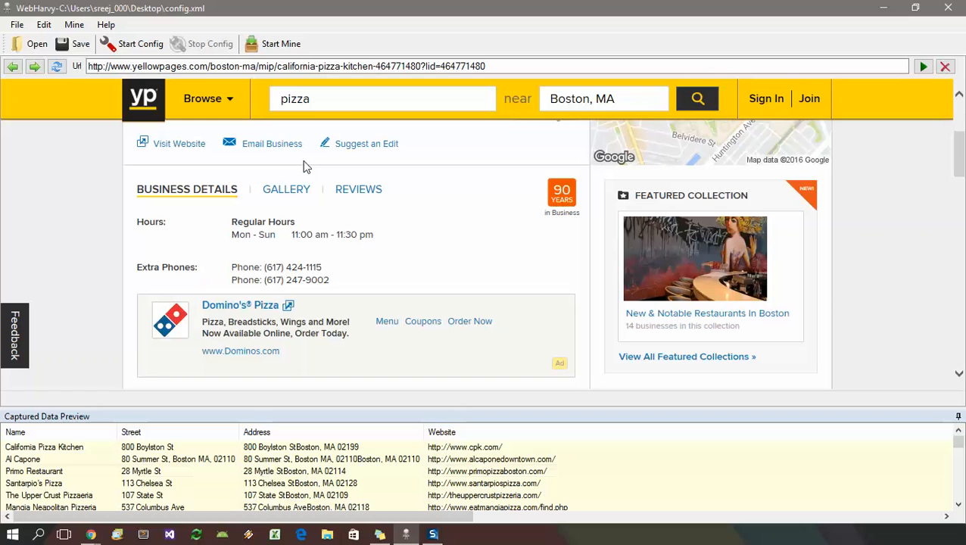
{"action": "mouse_move", "coordinate": [301, 159]}
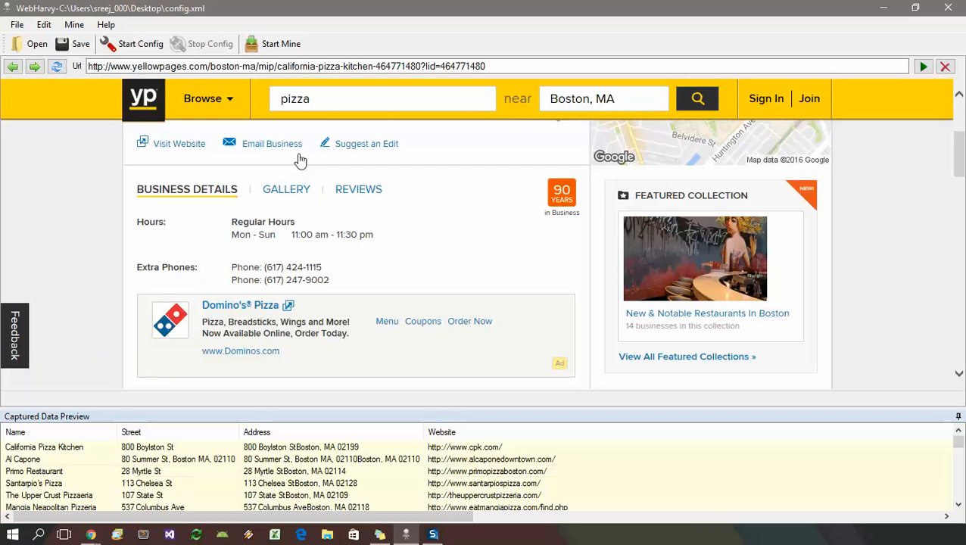
Start mining with Mine all pages ticked, collecting 32 records across the seven fields.
{"action": "left_click", "coordinate": [282, 42]}
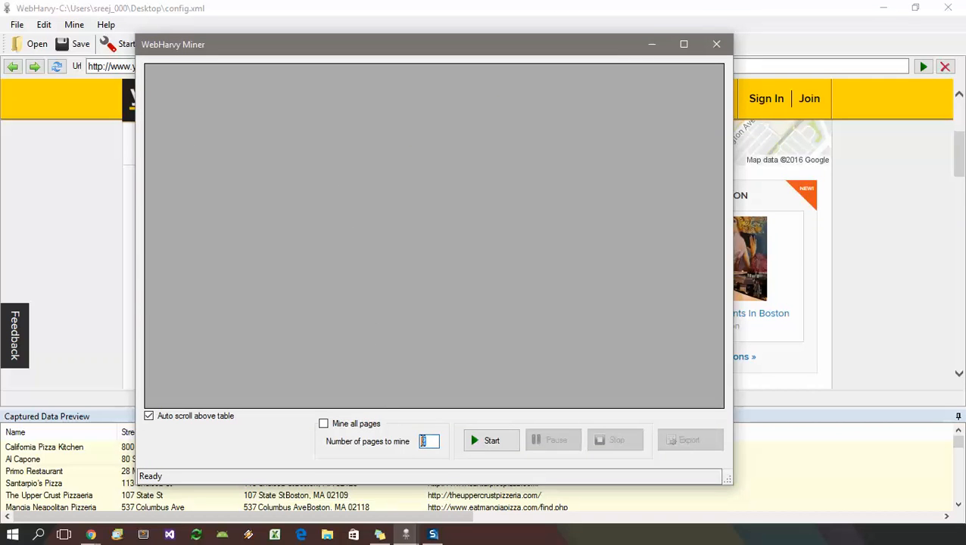
{"action": "left_click", "coordinate": [324, 424]}
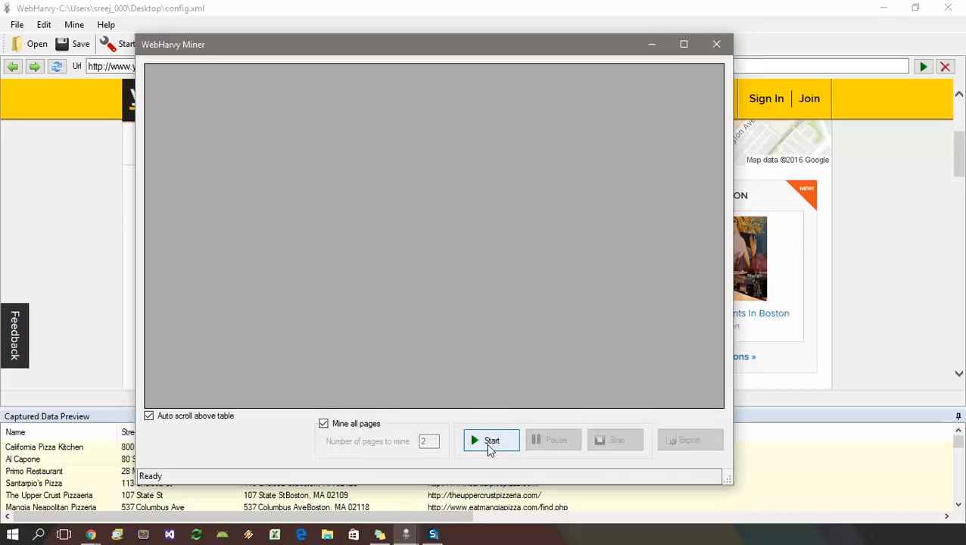
{"action": "left_click", "coordinate": [491, 440]}
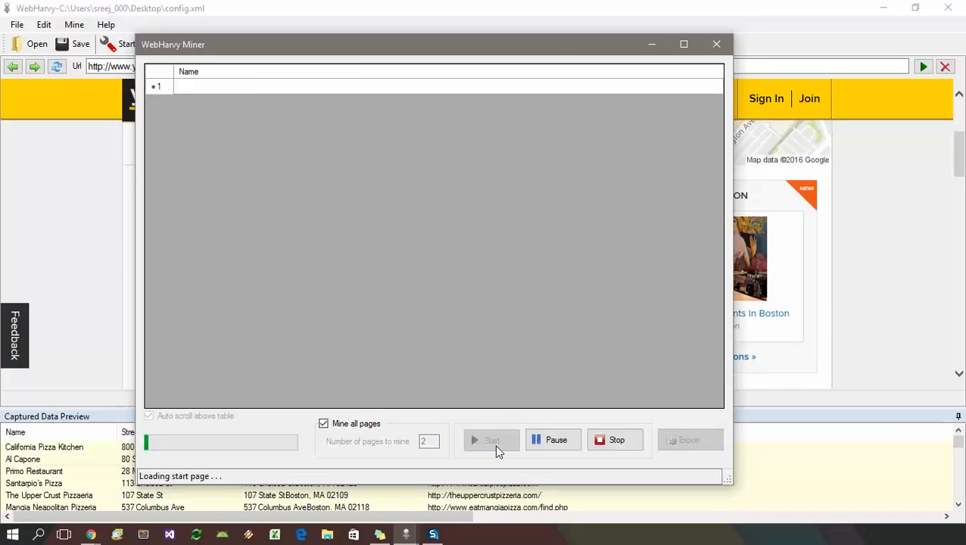
{"action": "left_click", "coordinate": [491, 439]}
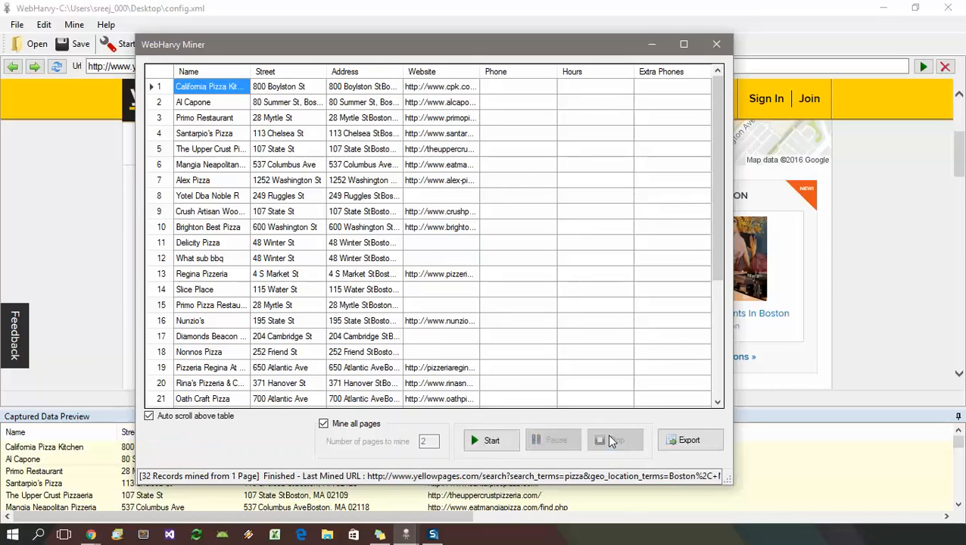
{"action": "left_click", "coordinate": [689, 439]}
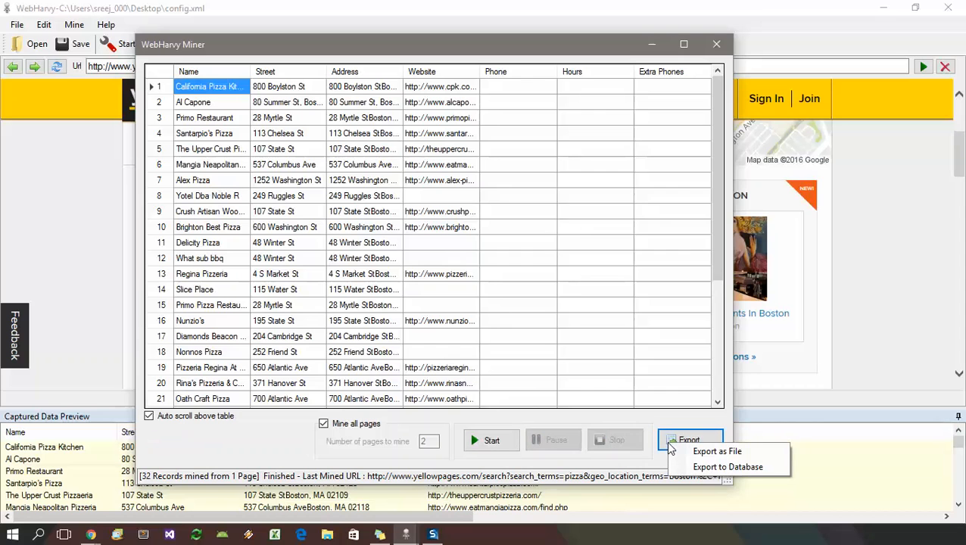
{"action": "left_click", "coordinate": [717, 451]}
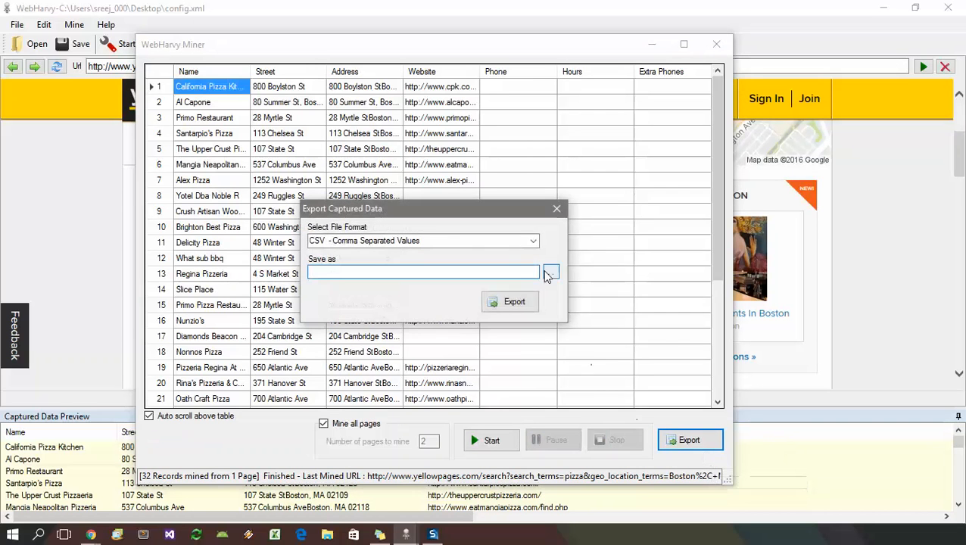
{"action": "left_click", "coordinate": [533, 241]}
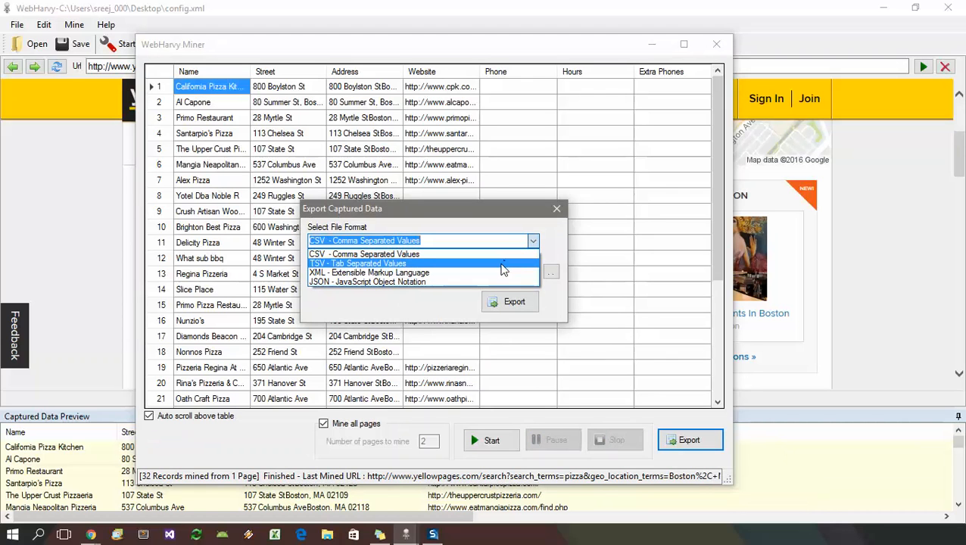
{"action": "mouse_move", "coordinate": [497, 291]}
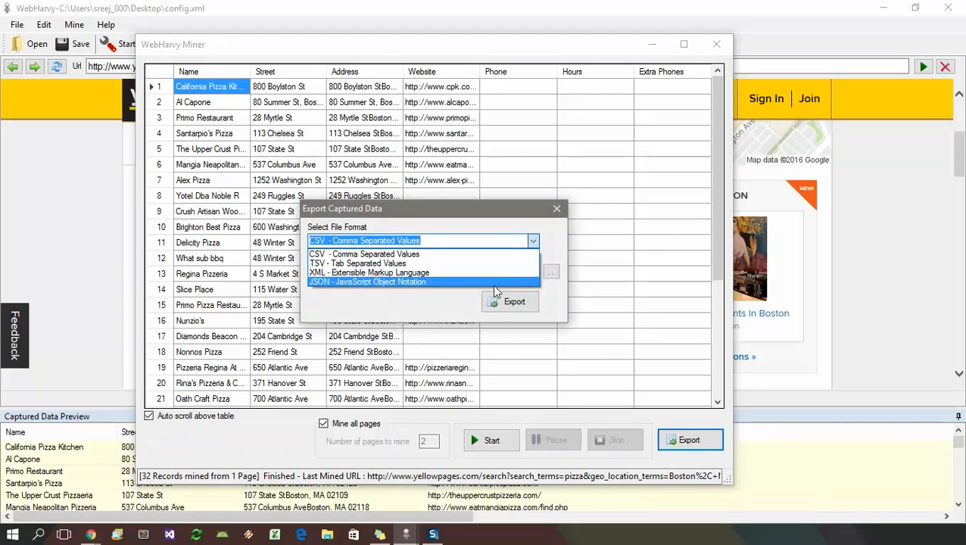
{"action": "left_click", "coordinate": [364, 254]}
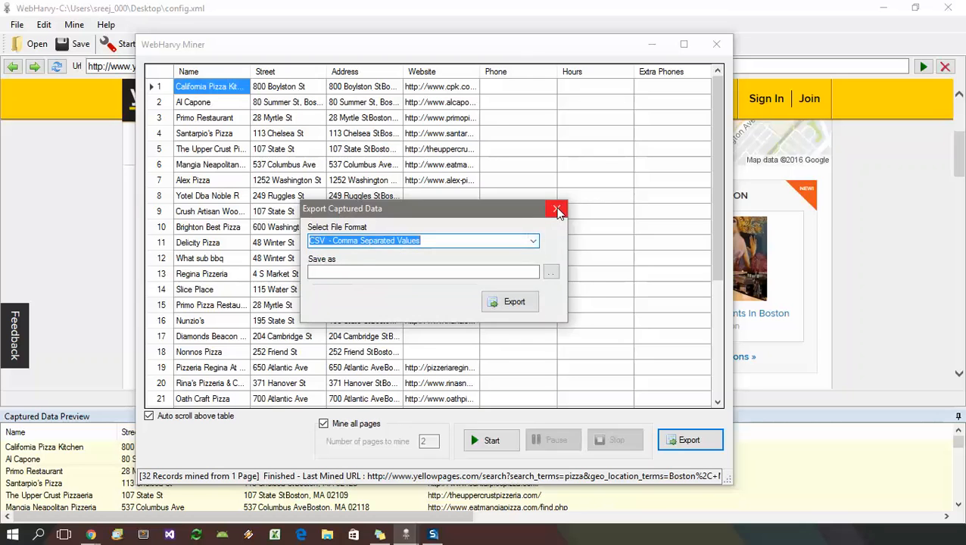
{"action": "left_click", "coordinate": [558, 209]}
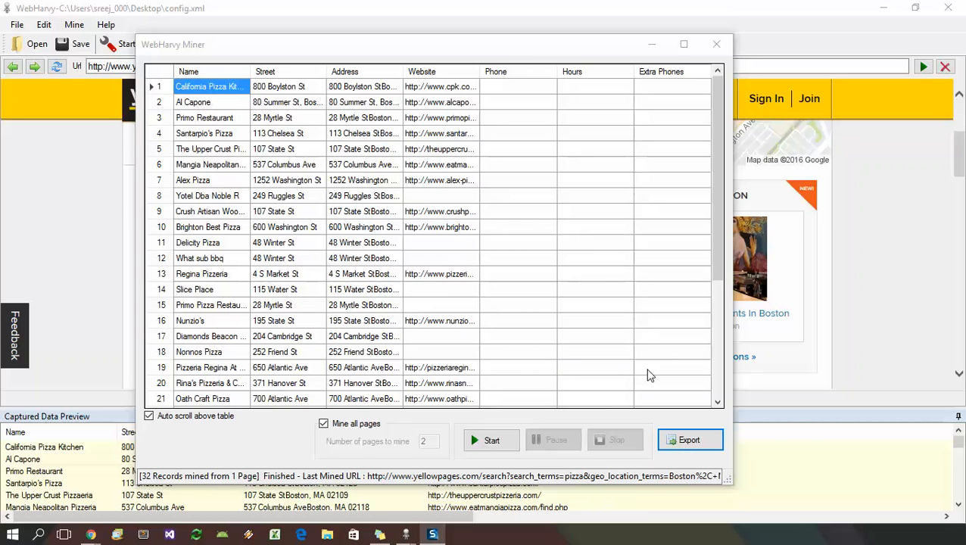
{"action": "mouse_move", "coordinate": [663, 394]}
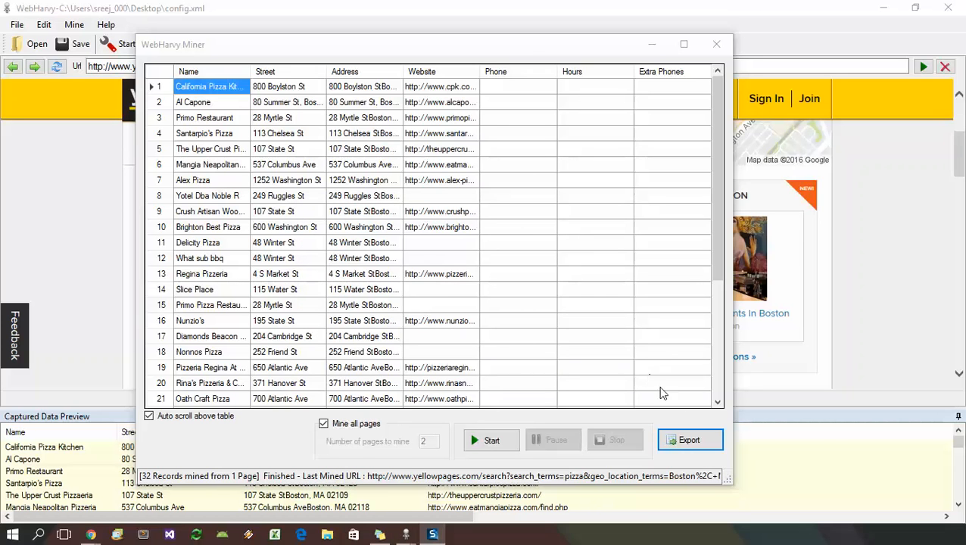
Bring up the Export to SQL Database dialog with MS SQL Server details and the TestWH table.
{"action": "left_click", "coordinate": [689, 439]}
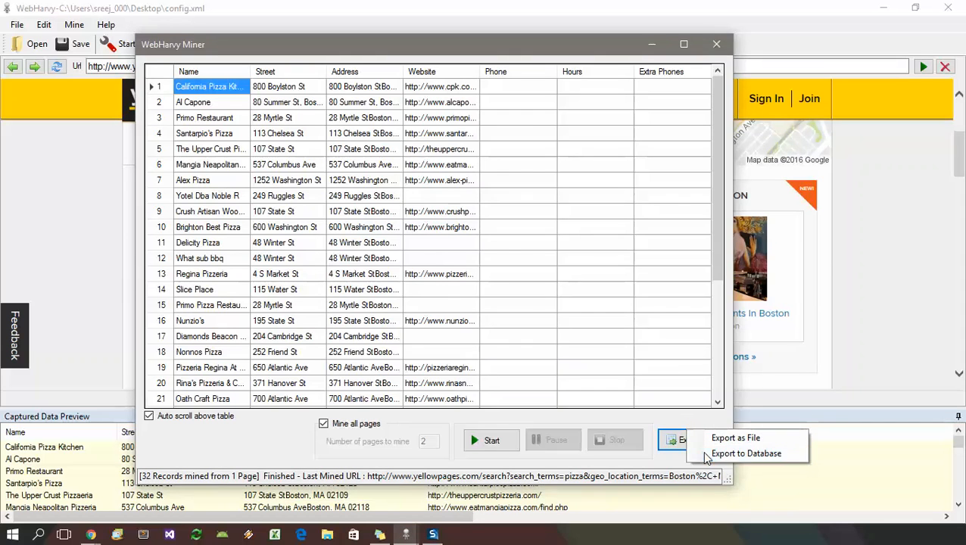
{"action": "left_click", "coordinate": [747, 452]}
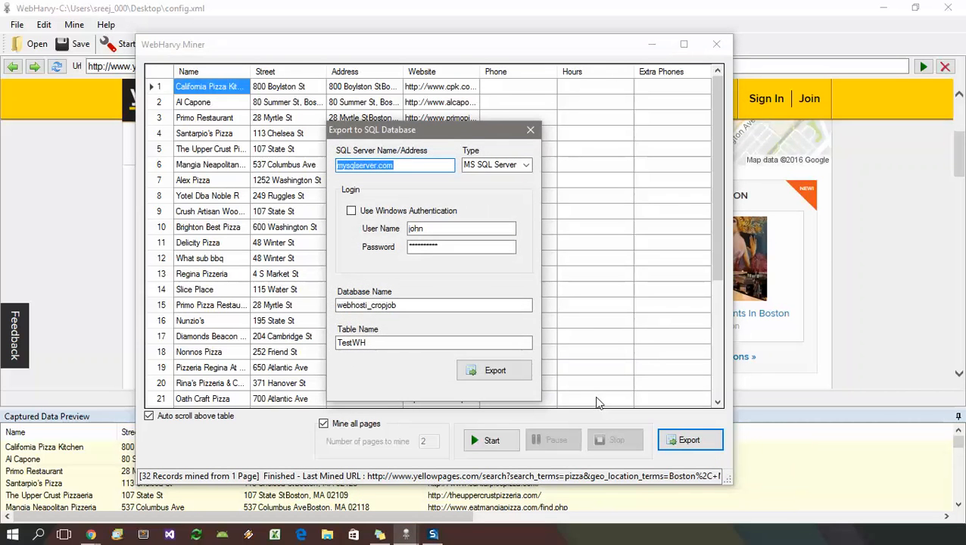